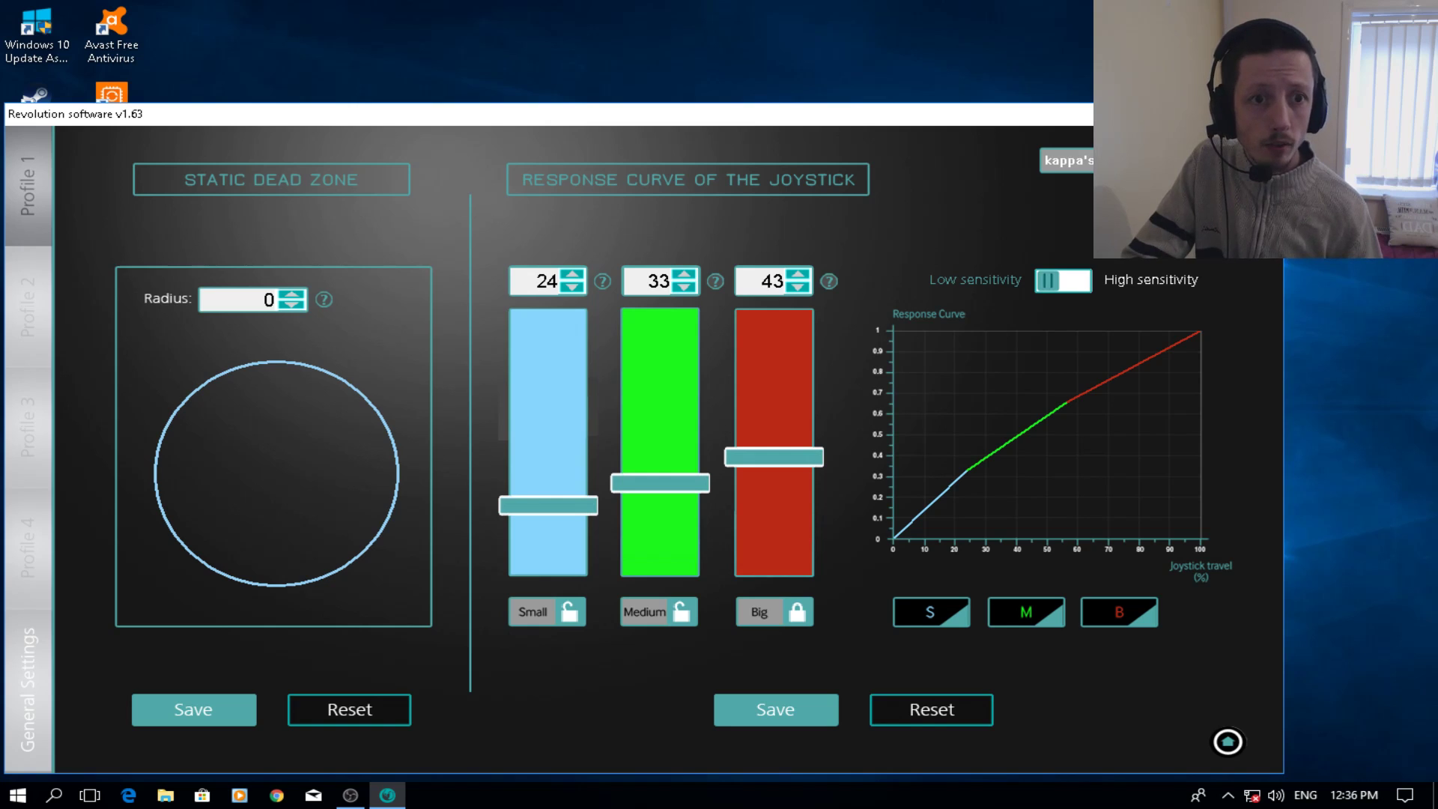
{"action": "mouse_move", "coordinate": [750, 337]}
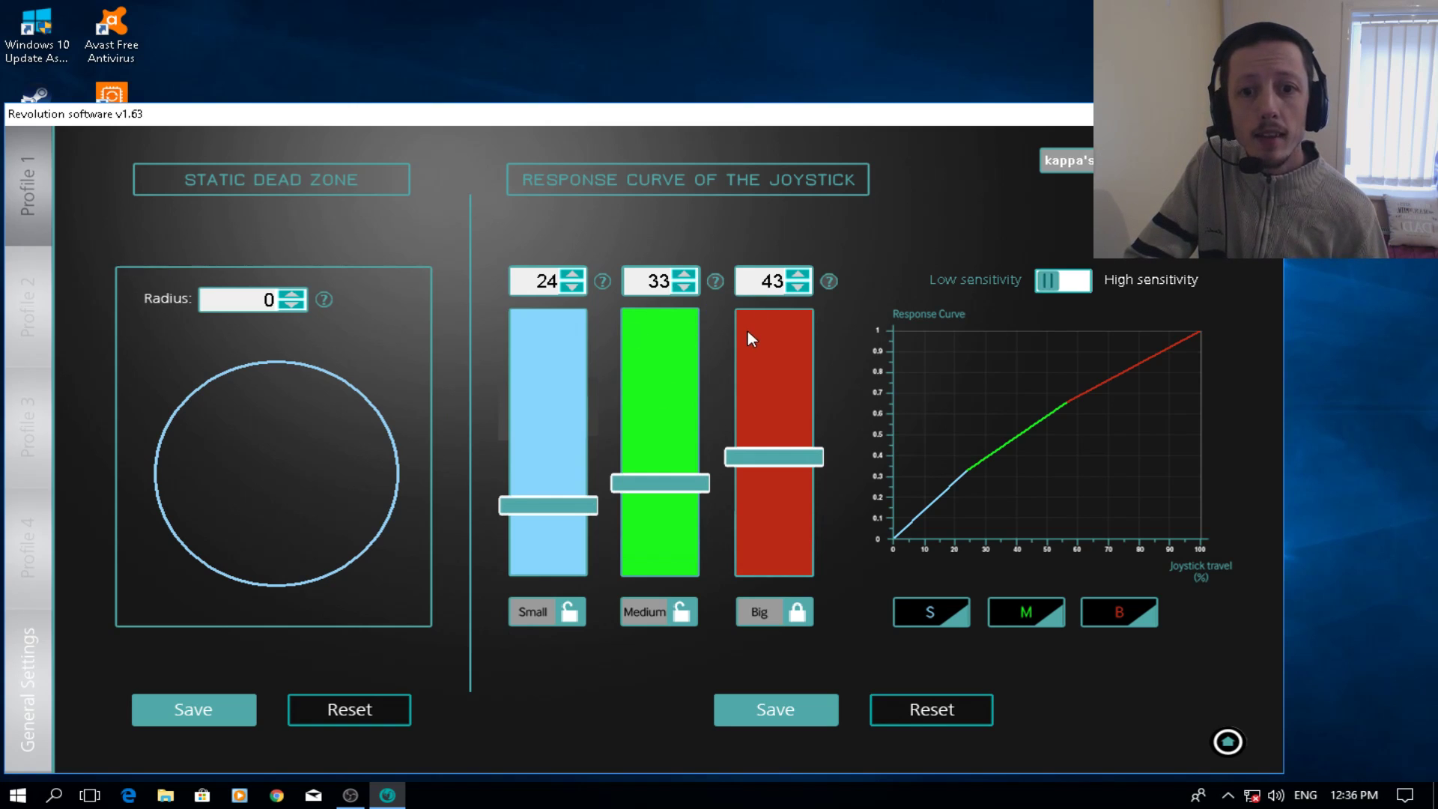
{"action": "mouse_move", "coordinate": [683, 392]}
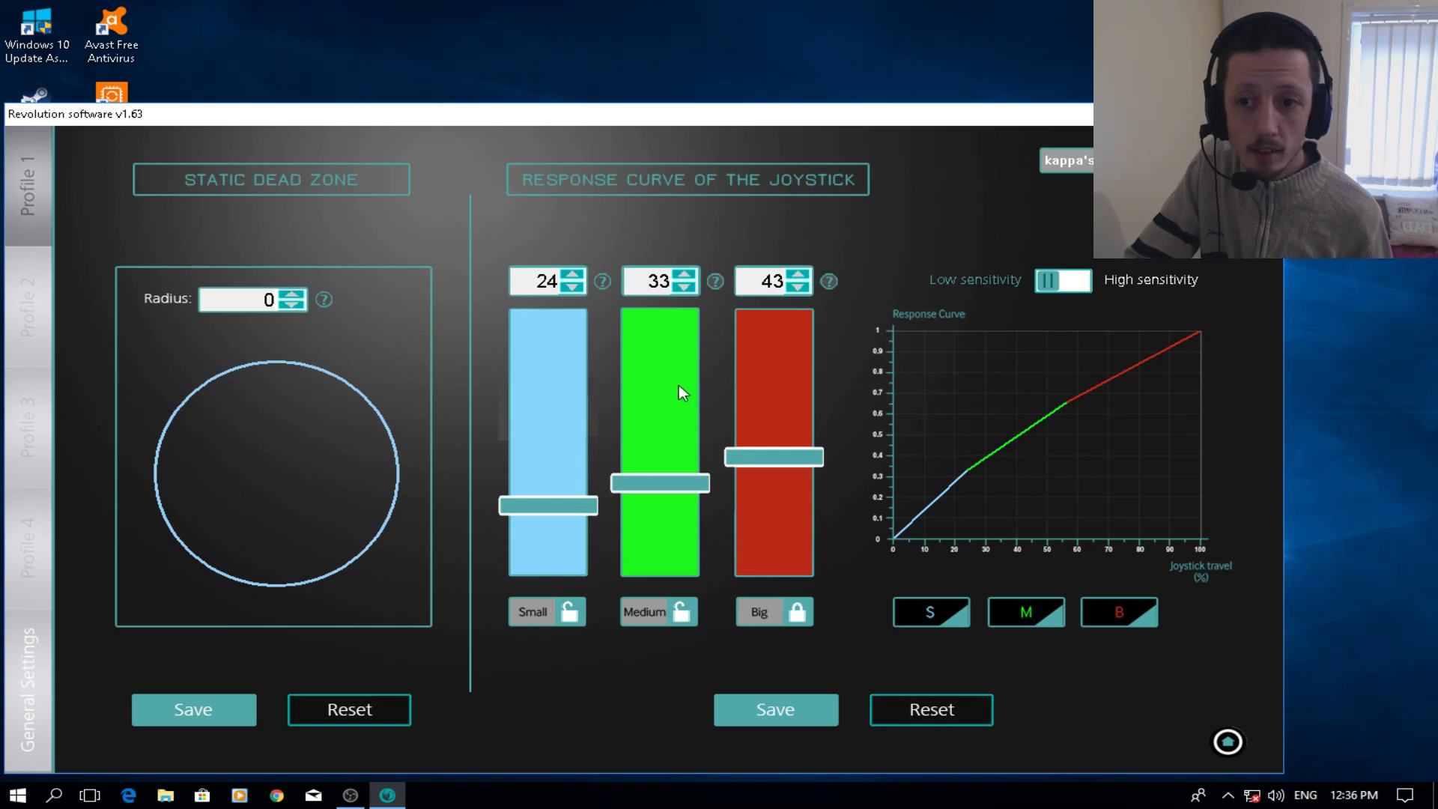
{"action": "mouse_move", "coordinate": [432, 237]}
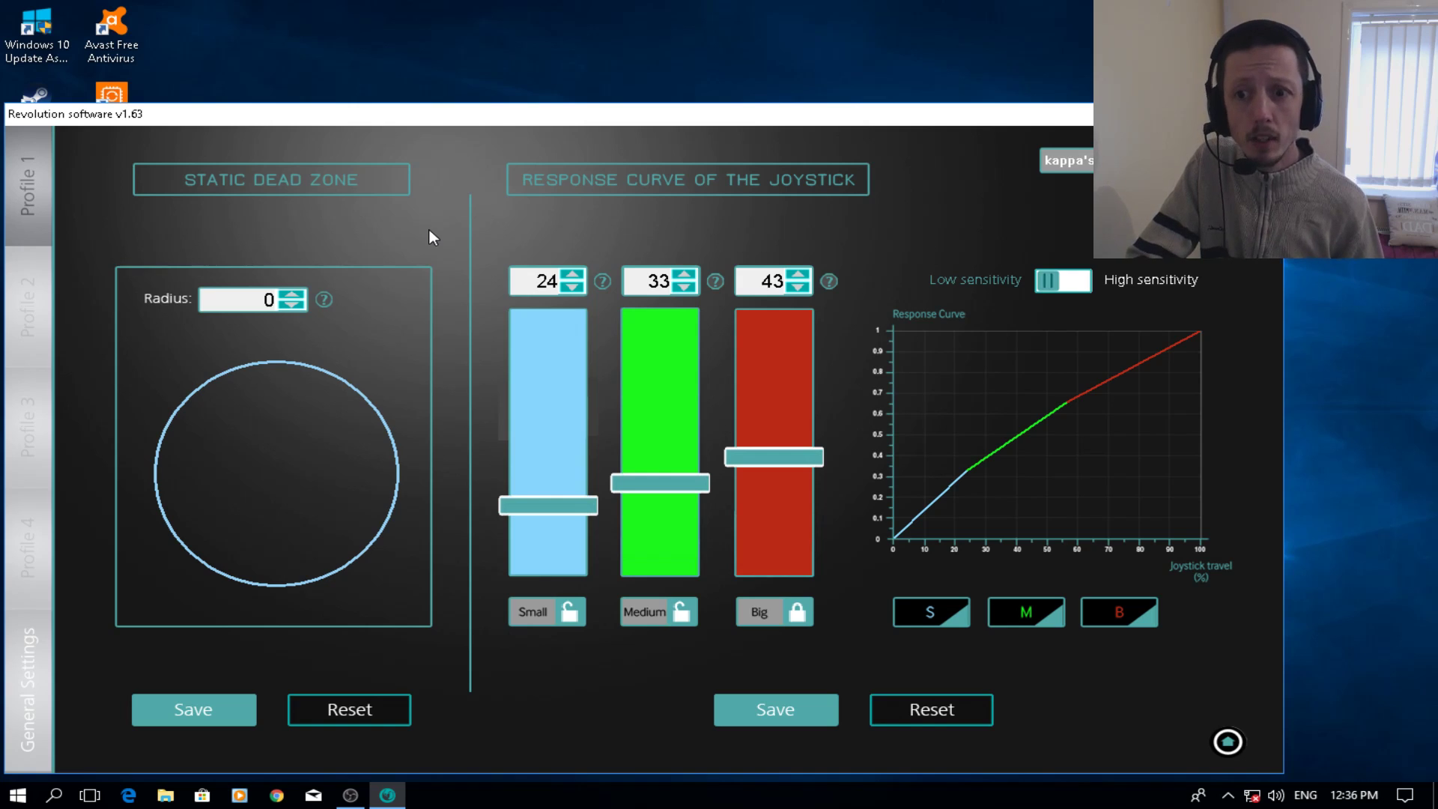
{"action": "mouse_move", "coordinate": [381, 333]}
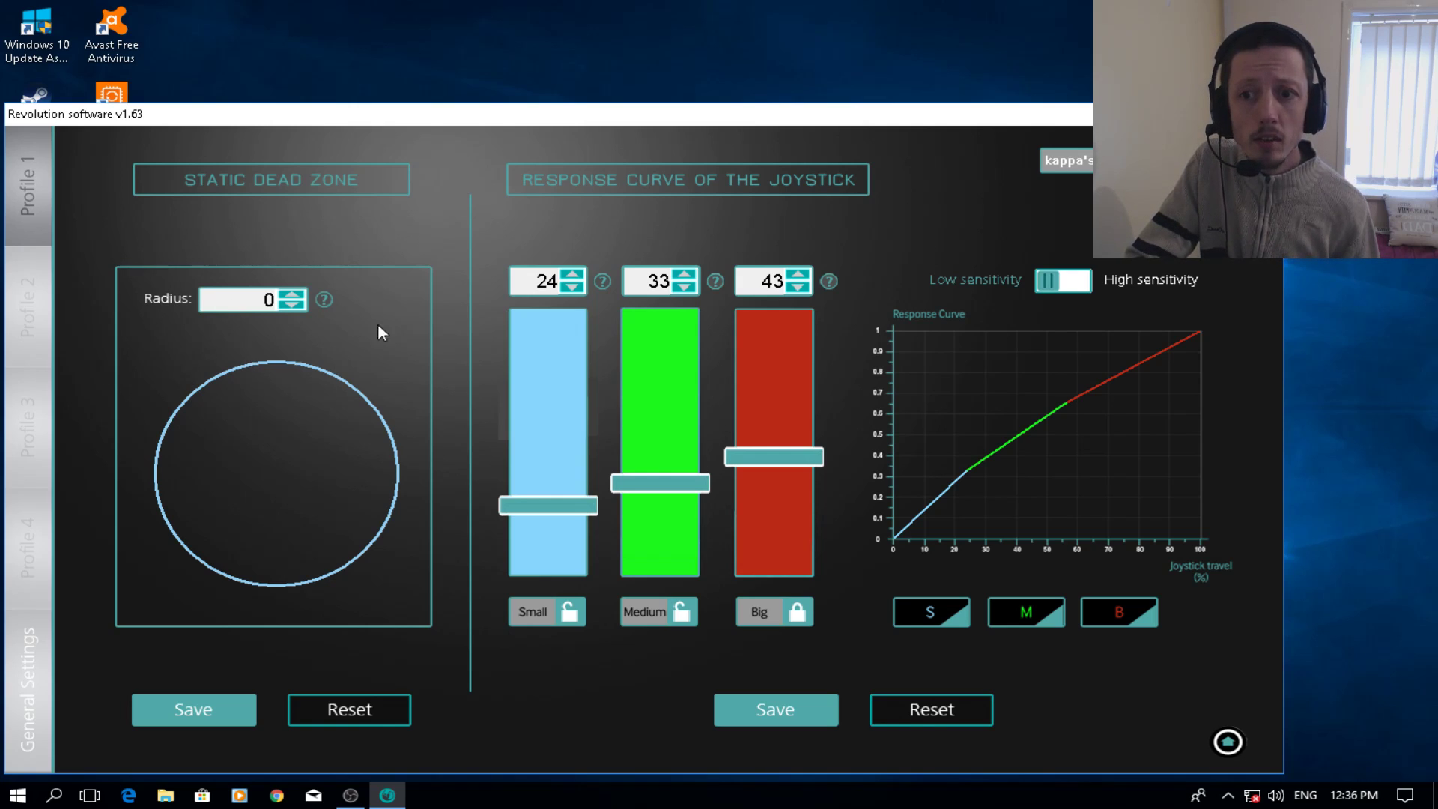
{"action": "mouse_move", "coordinate": [728, 239]}
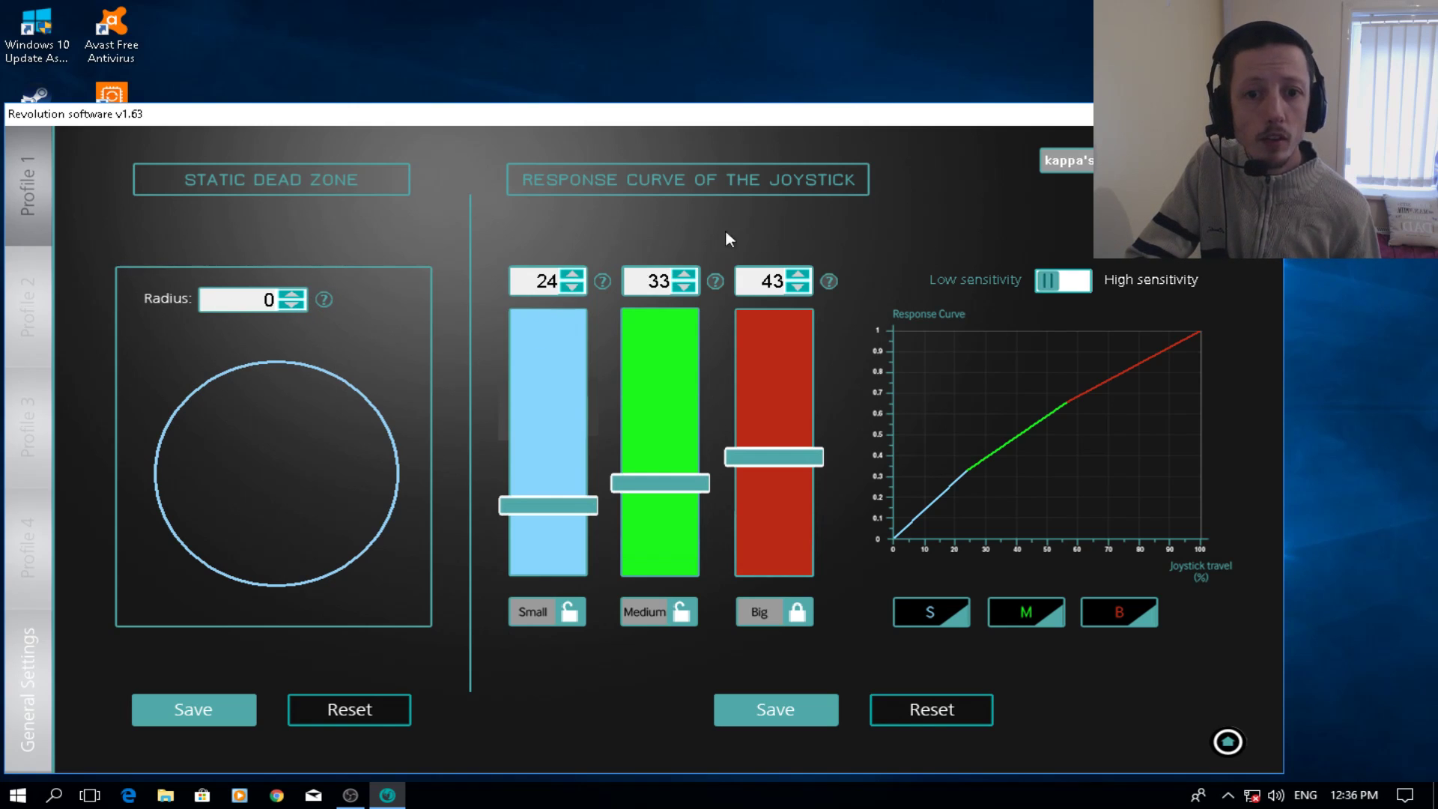
{"action": "mouse_move", "coordinate": [1057, 330]}
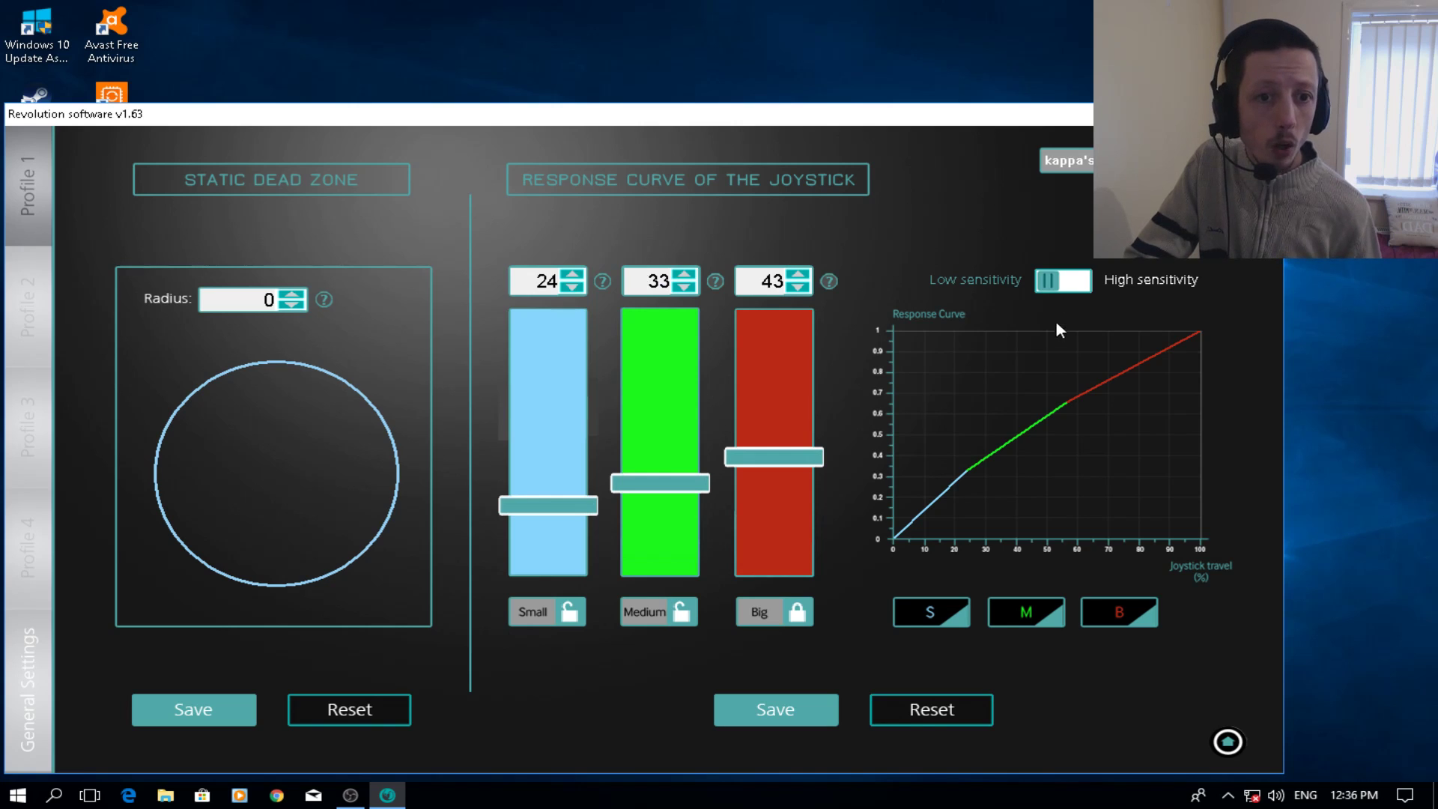
{"action": "mouse_move", "coordinate": [950, 387]}
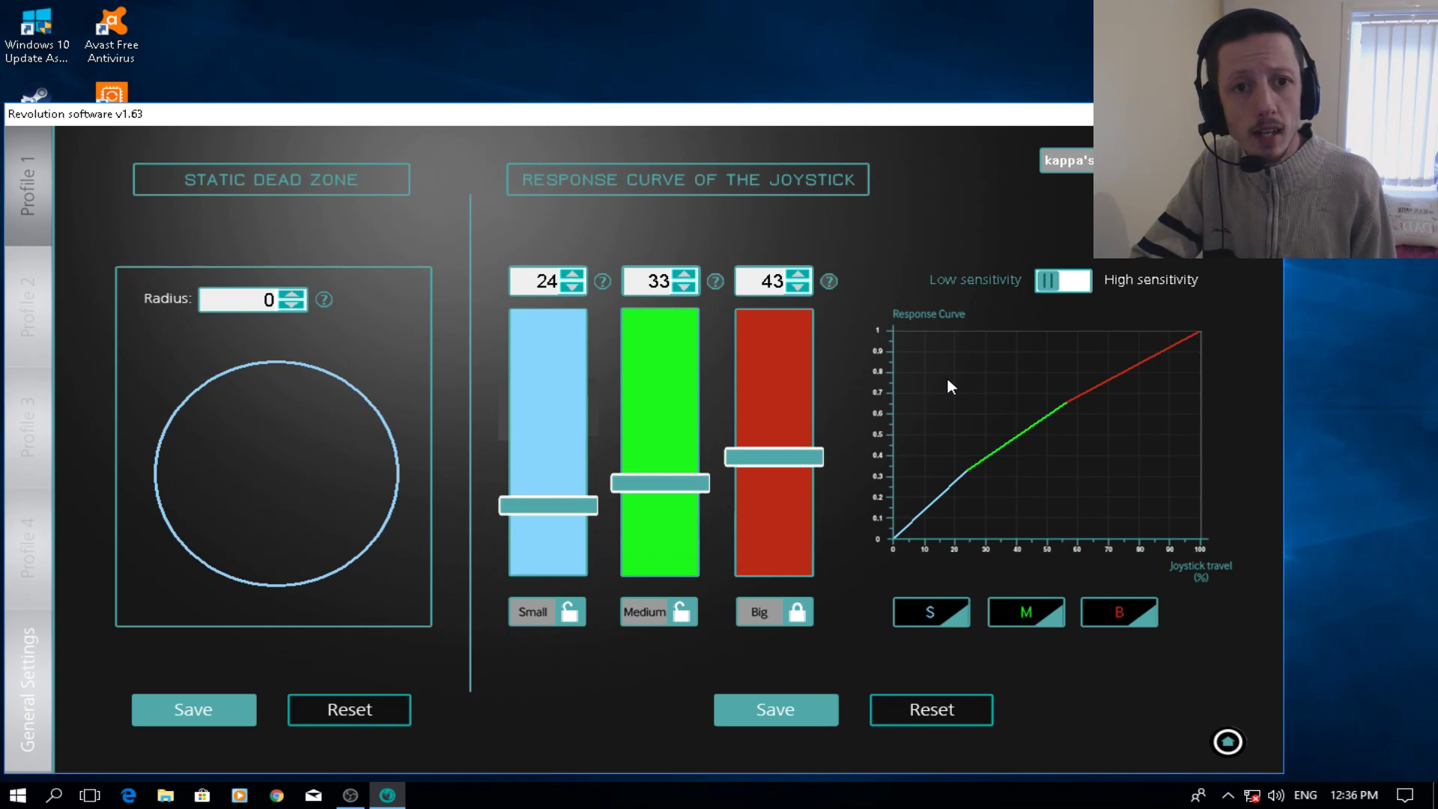
{"action": "mouse_move", "coordinate": [820, 283]}
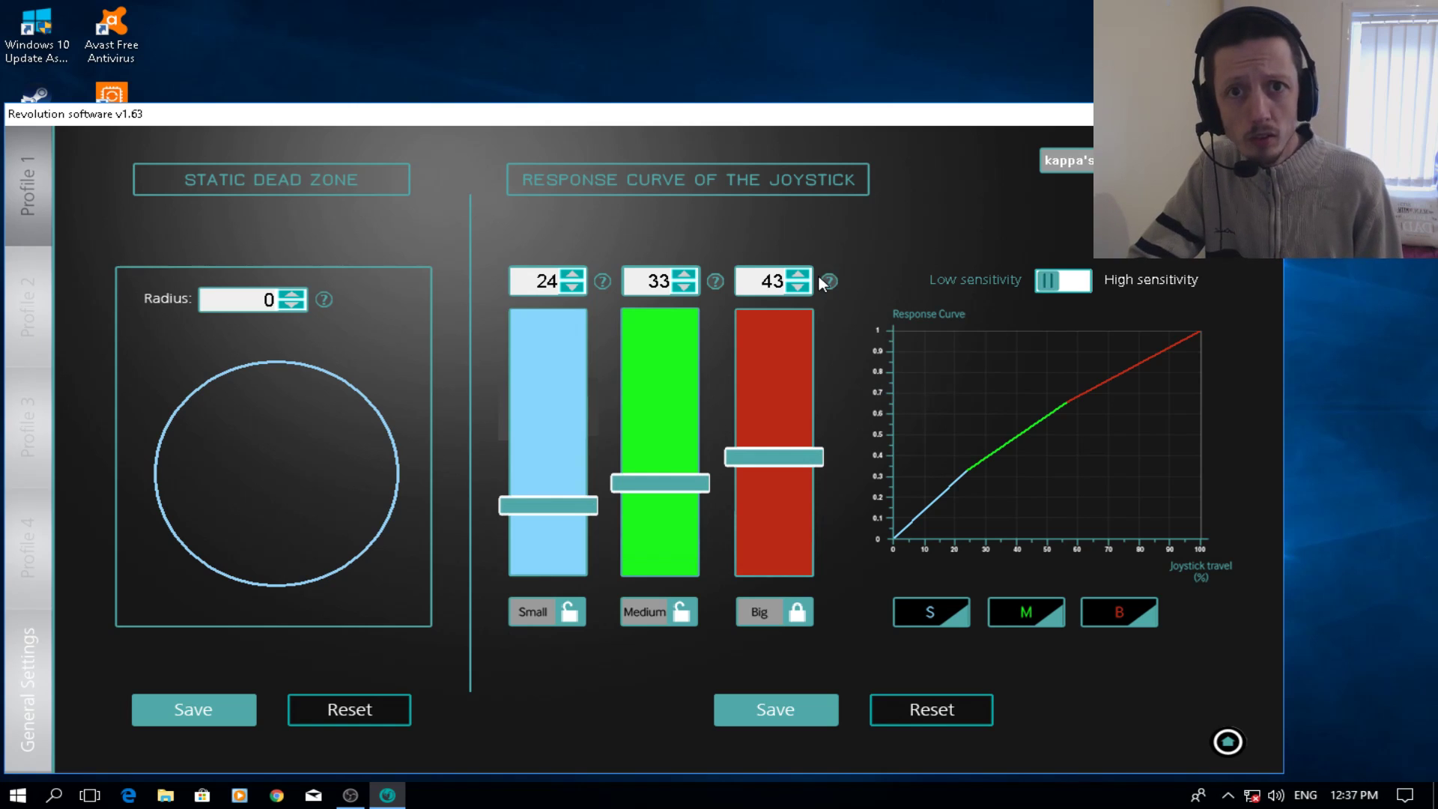
{"action": "mouse_move", "coordinate": [878, 246]}
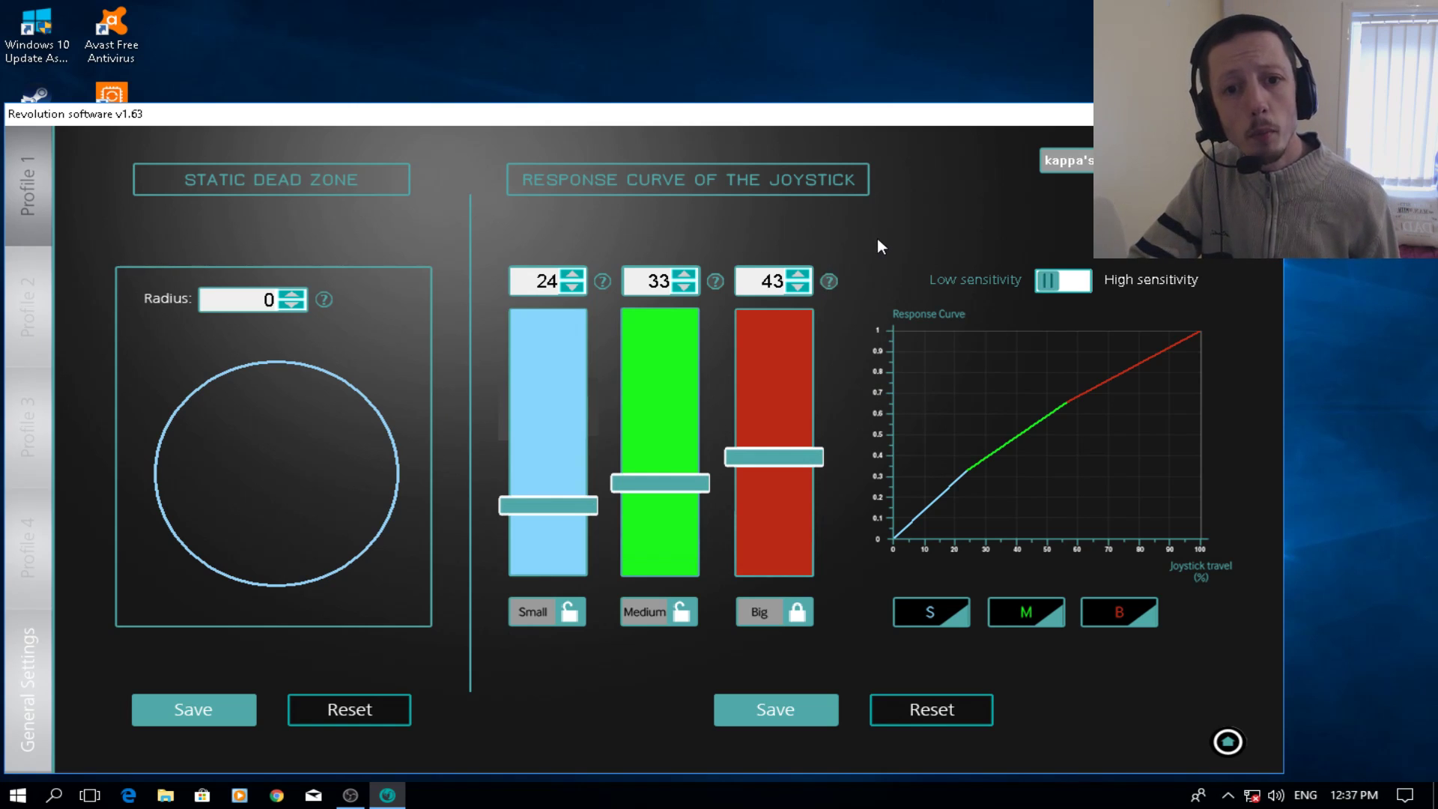
{"action": "mouse_move", "coordinate": [279, 324]}
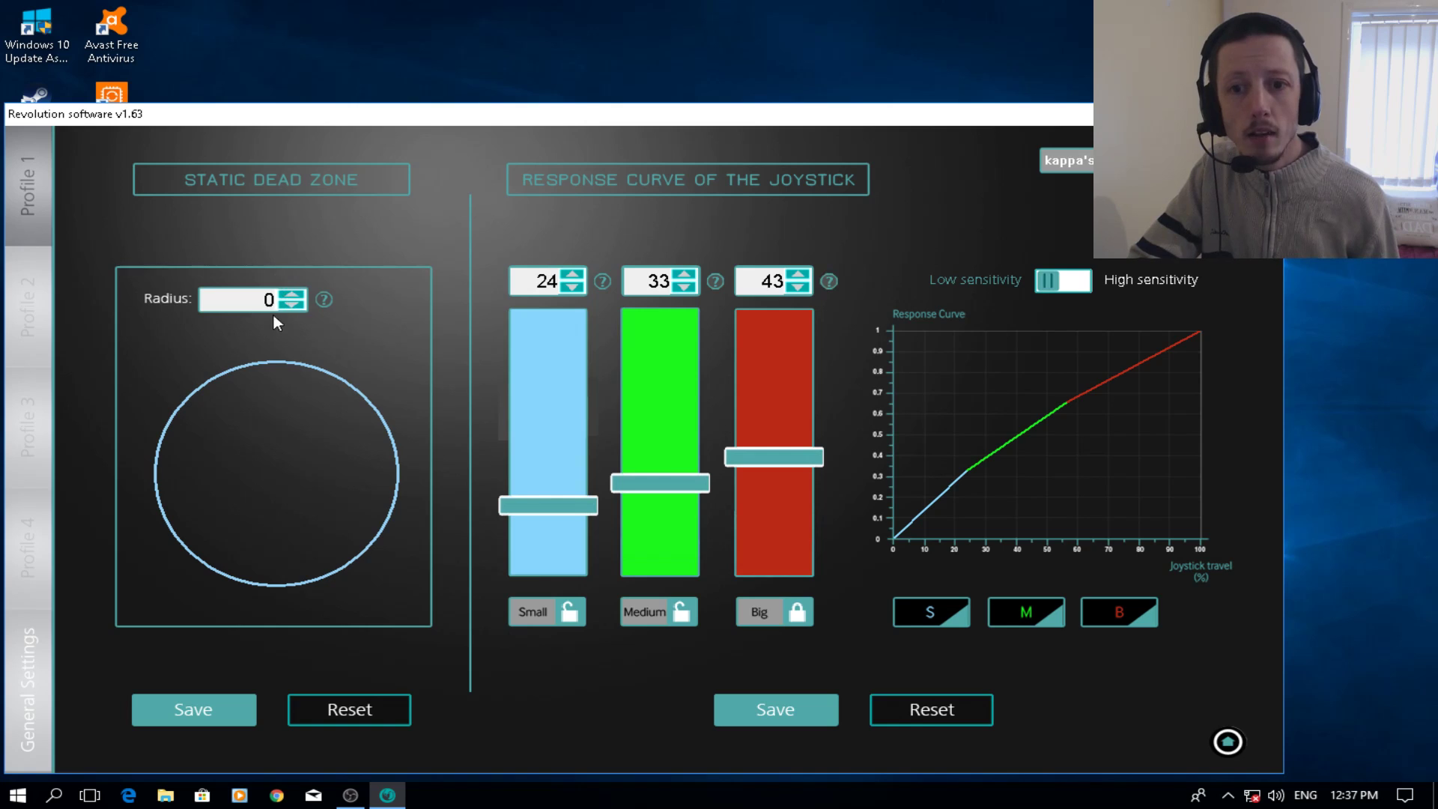
{"action": "mouse_move", "coordinate": [851, 304]}
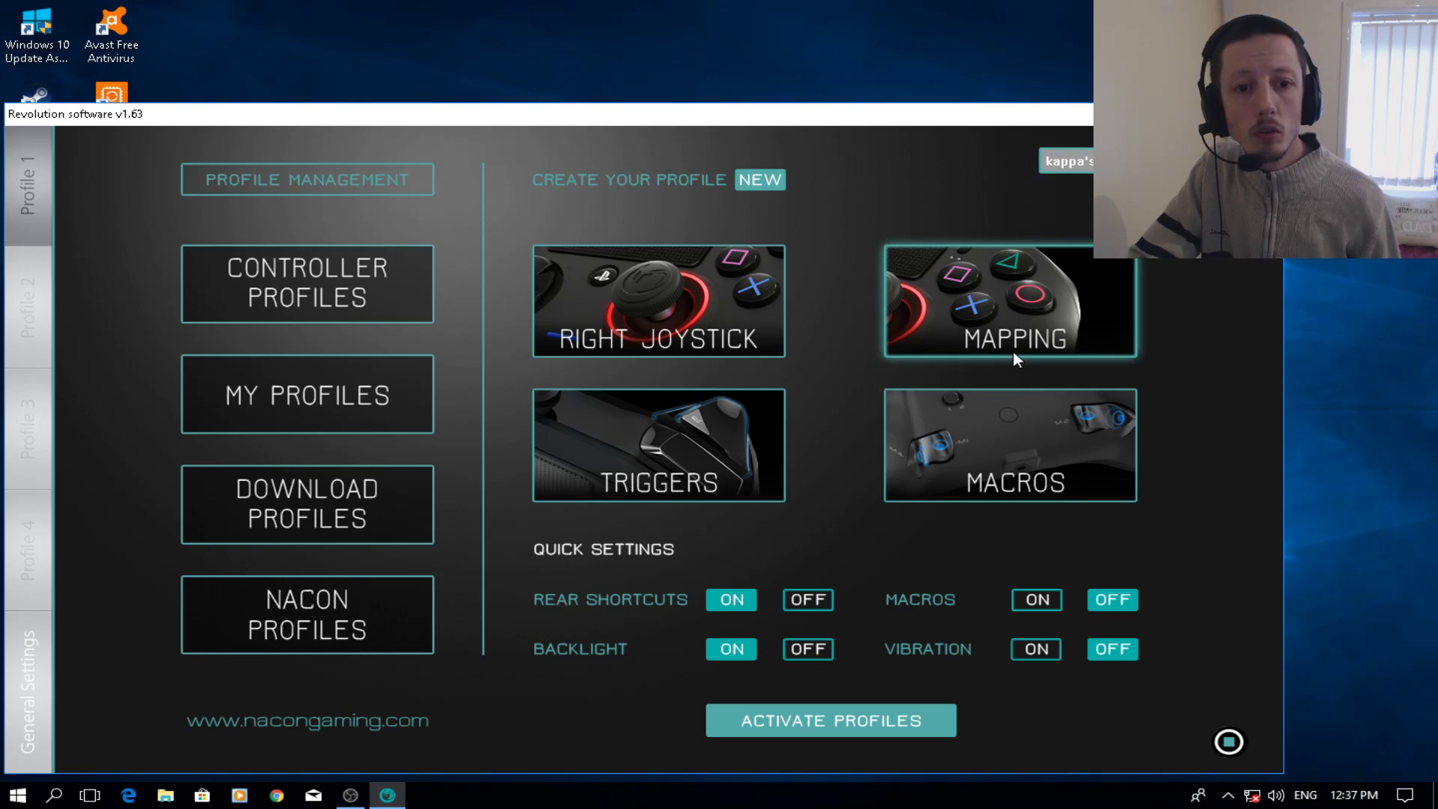
Step: Show the M1–M4 back paddles on the controller's rear, M4 mapped to Circle
{"action": "left_click", "coordinate": [1008, 303]}
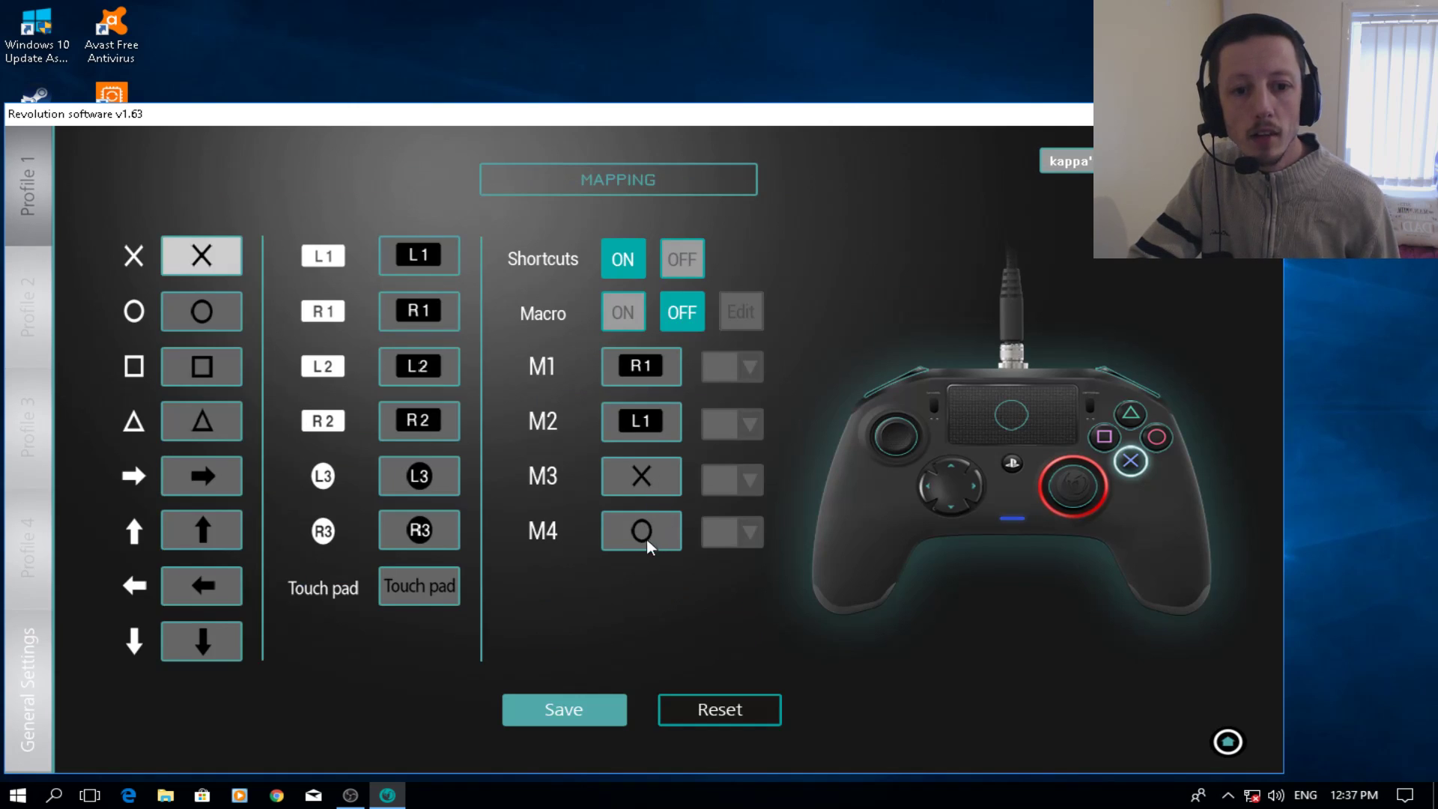
{"action": "left_click", "coordinate": [641, 531]}
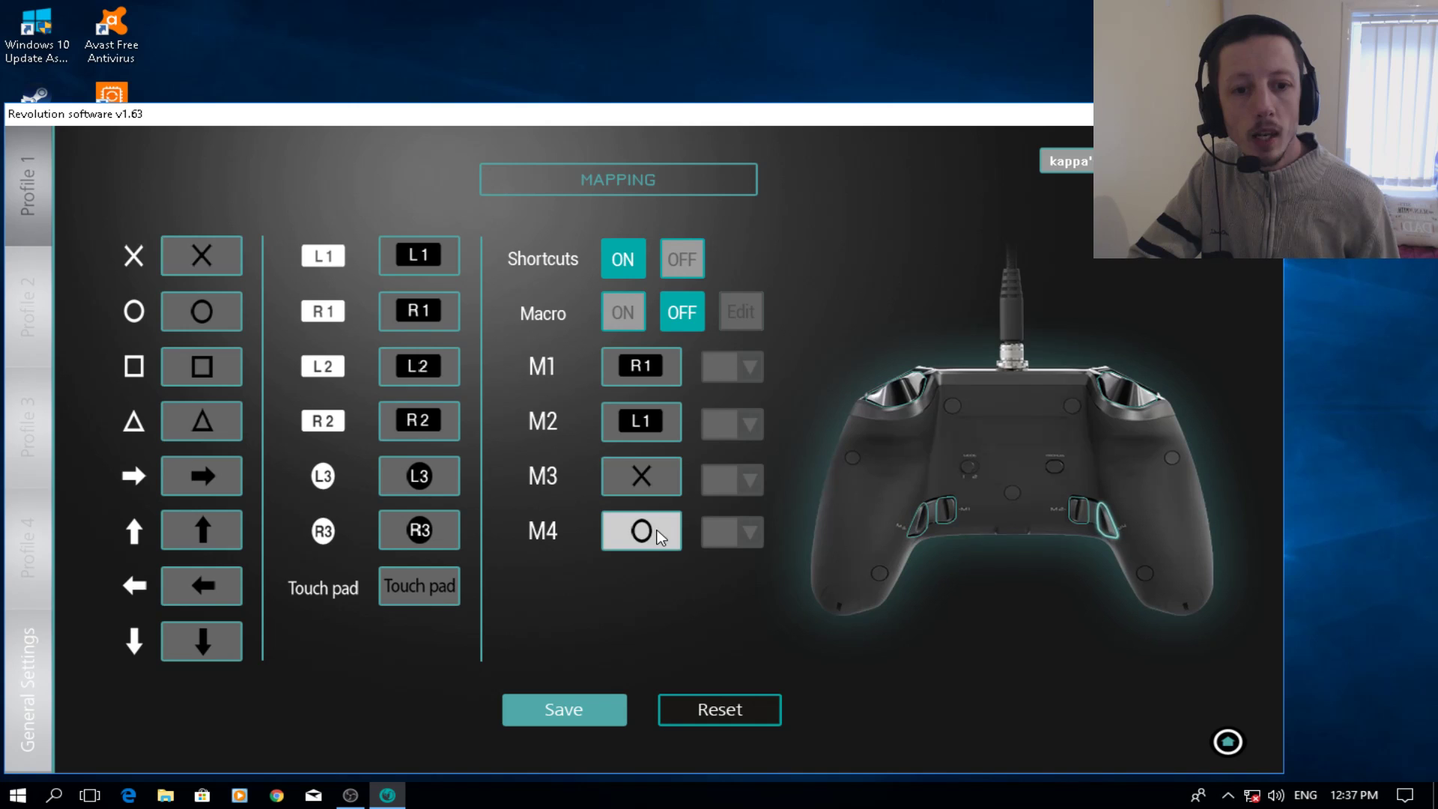
{"action": "mouse_move", "coordinate": [924, 522]}
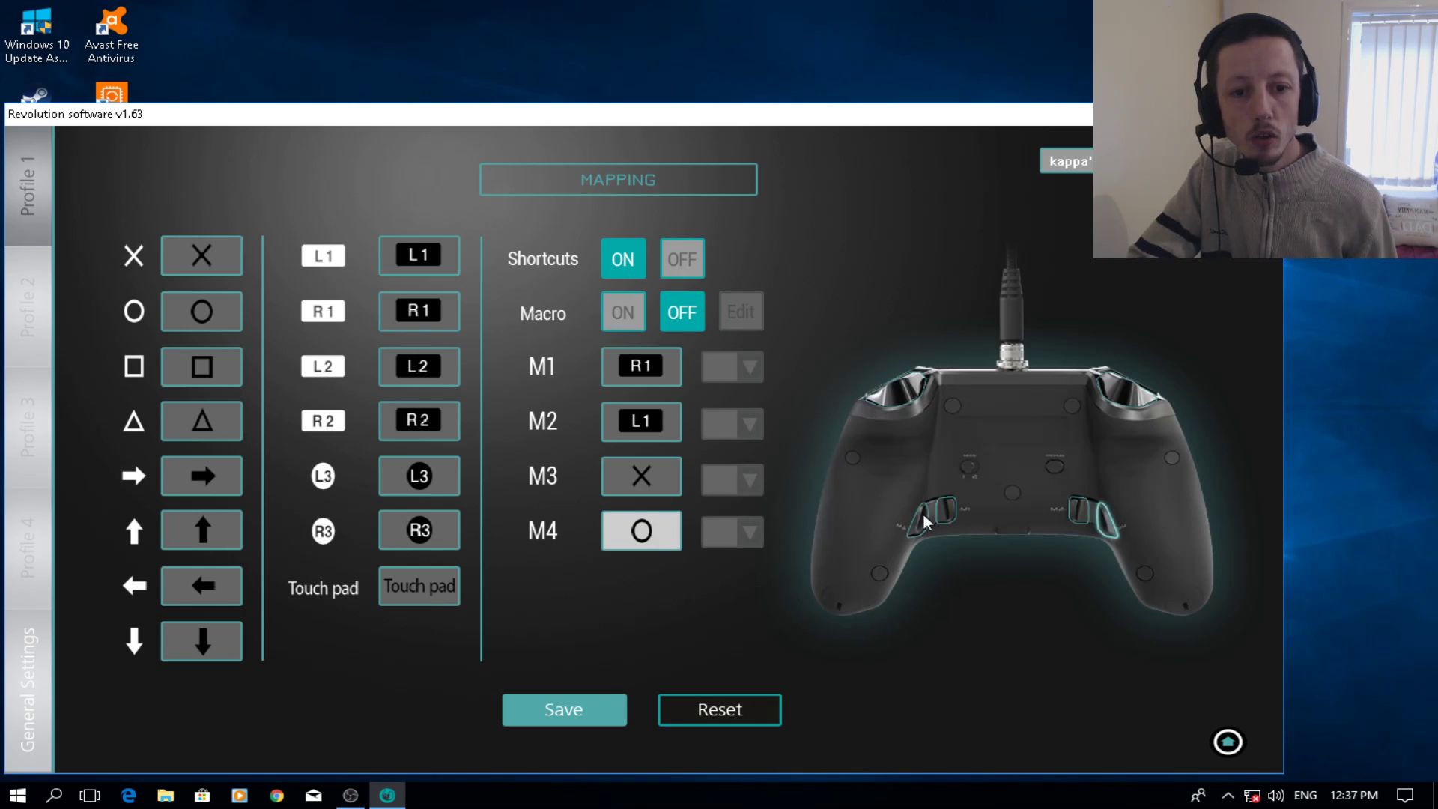
{"action": "mouse_move", "coordinate": [671, 543]}
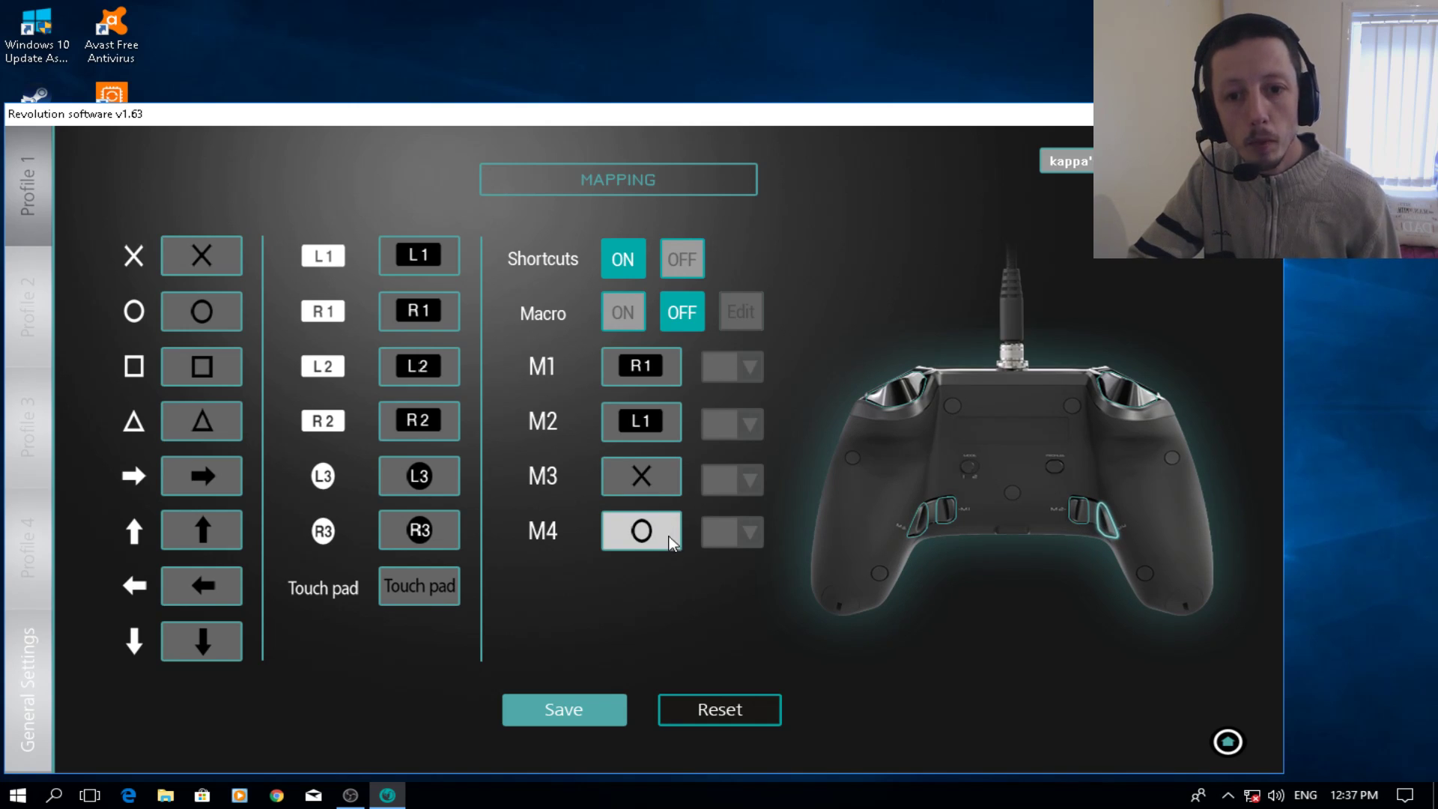
{"action": "mouse_move", "coordinate": [660, 548]}
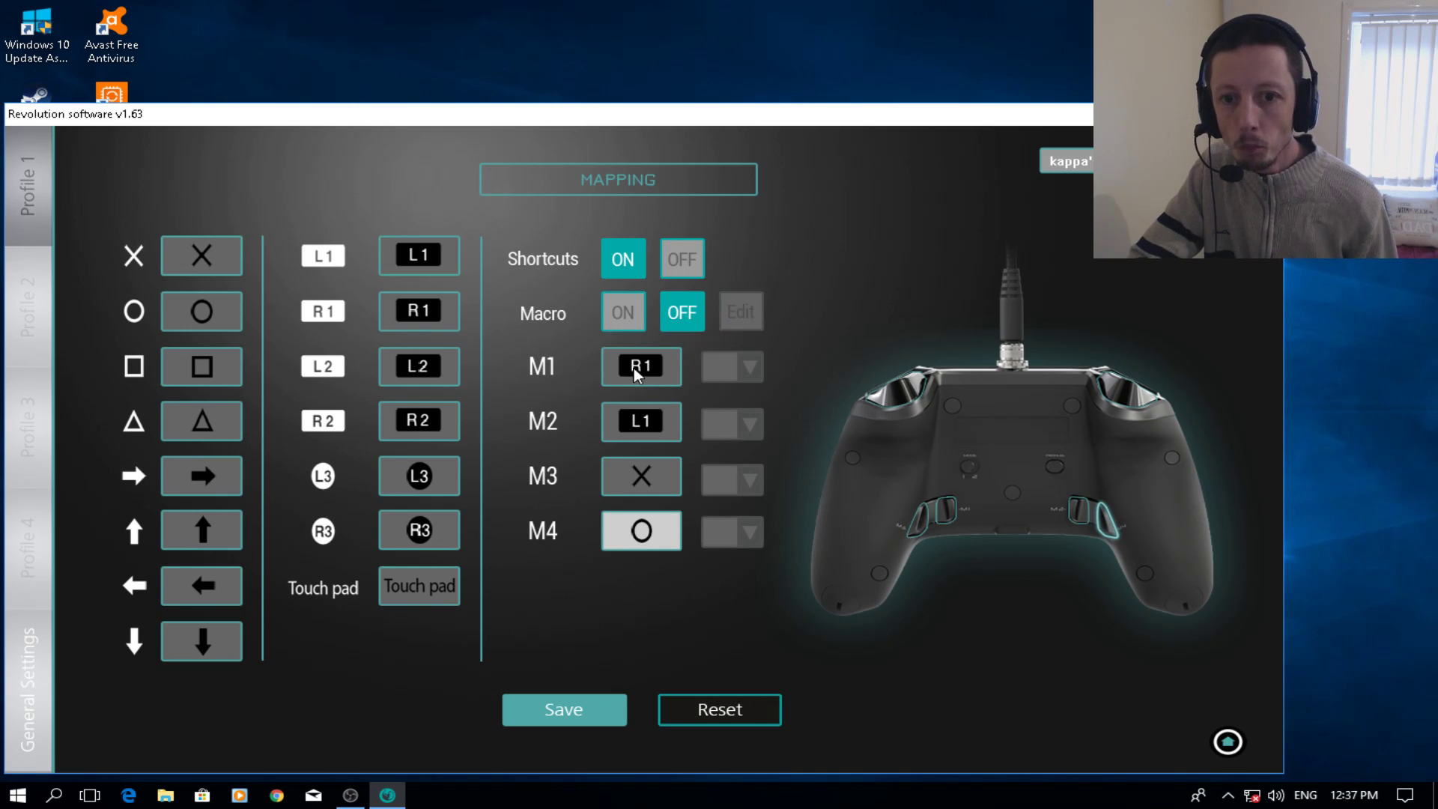
{"action": "mouse_move", "coordinate": [484, 238]}
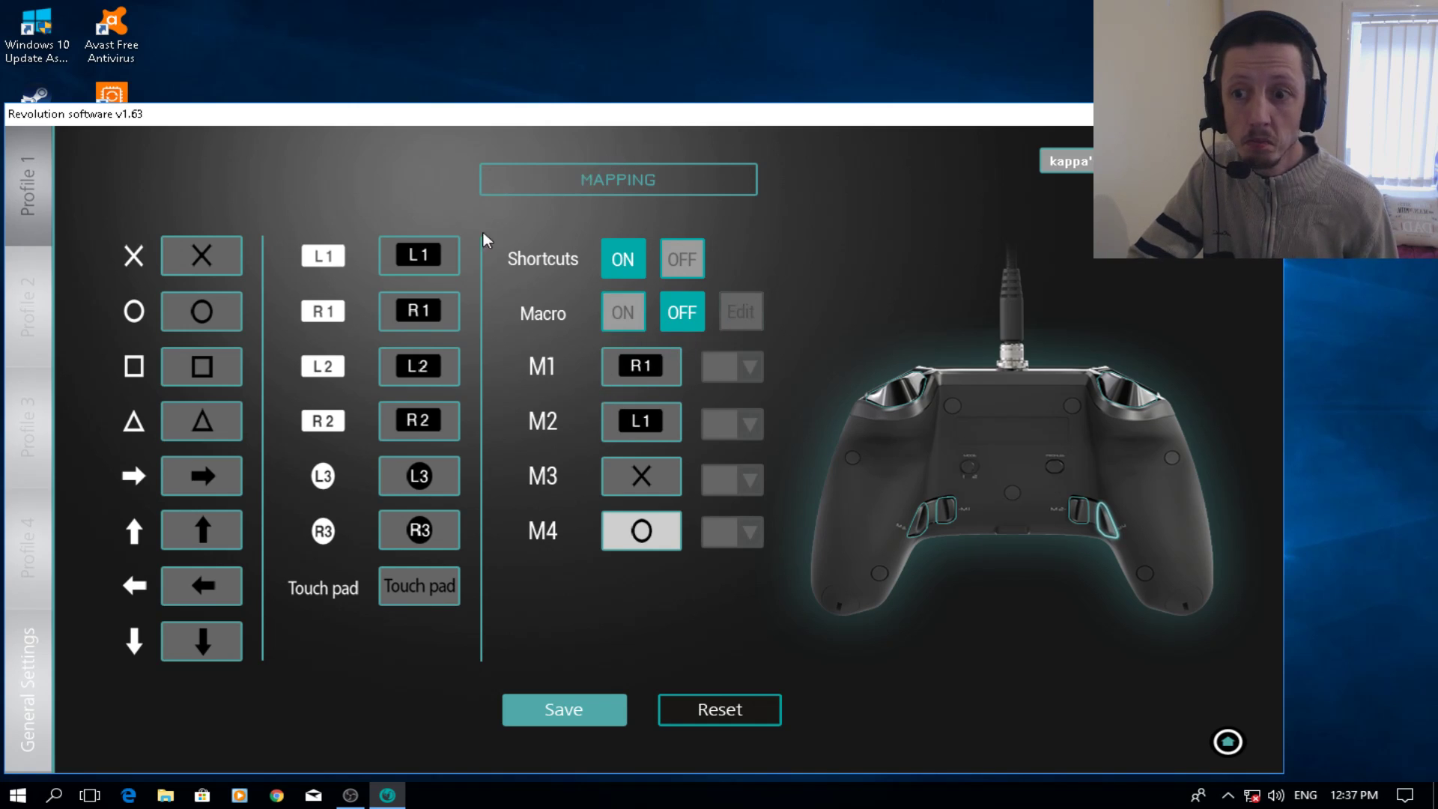
{"action": "mouse_move", "coordinate": [629, 398]}
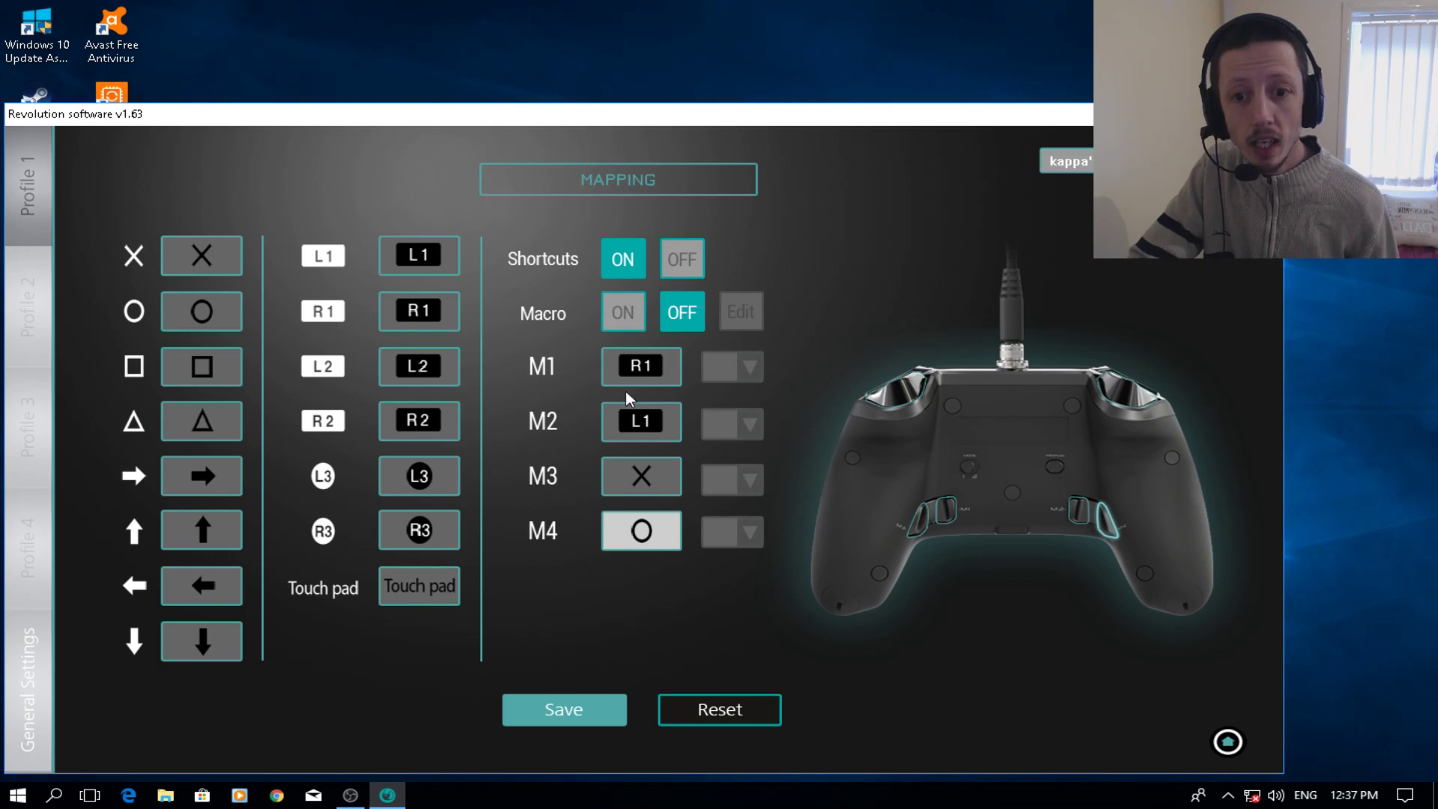
{"action": "mouse_move", "coordinate": [708, 379]}
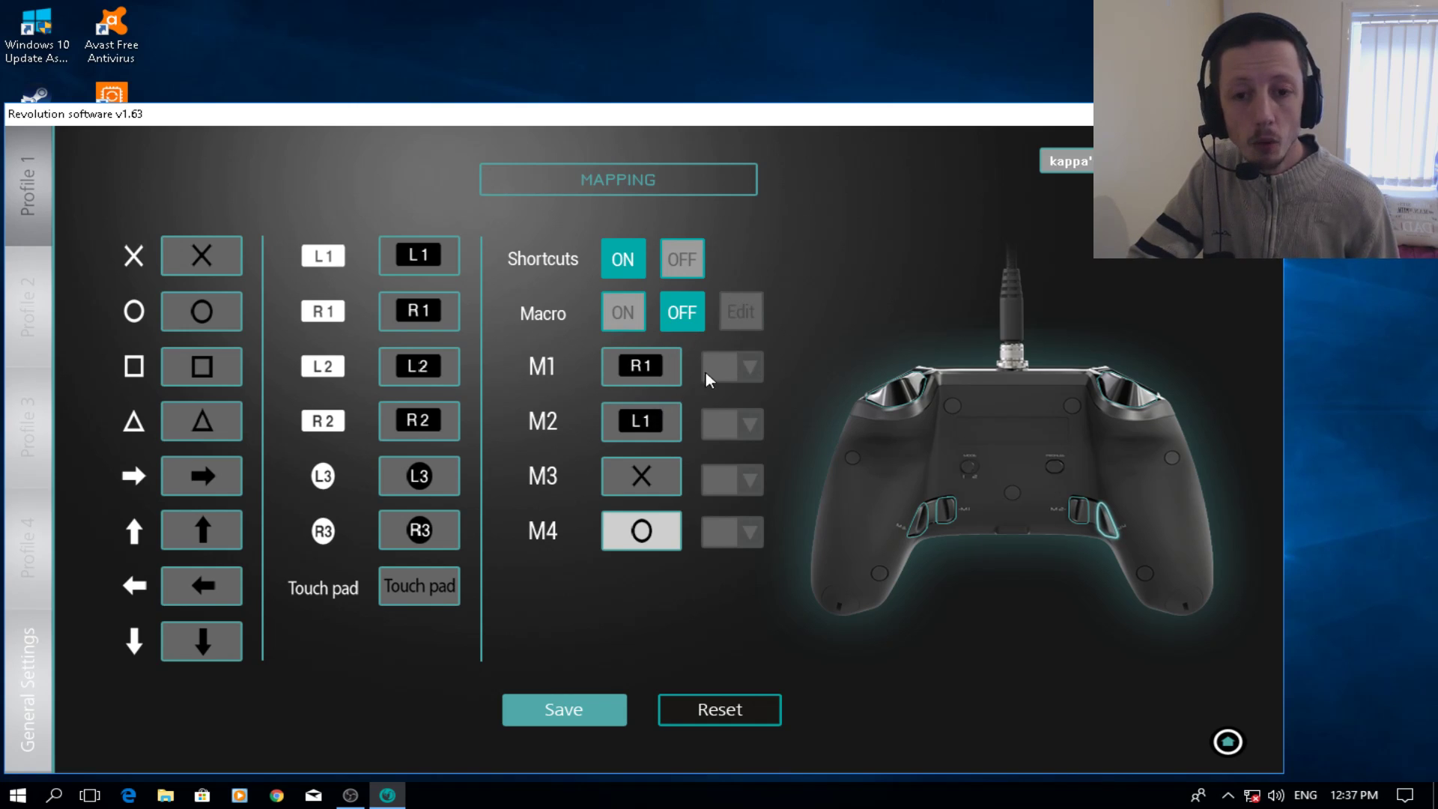
{"action": "mouse_move", "coordinate": [799, 295]}
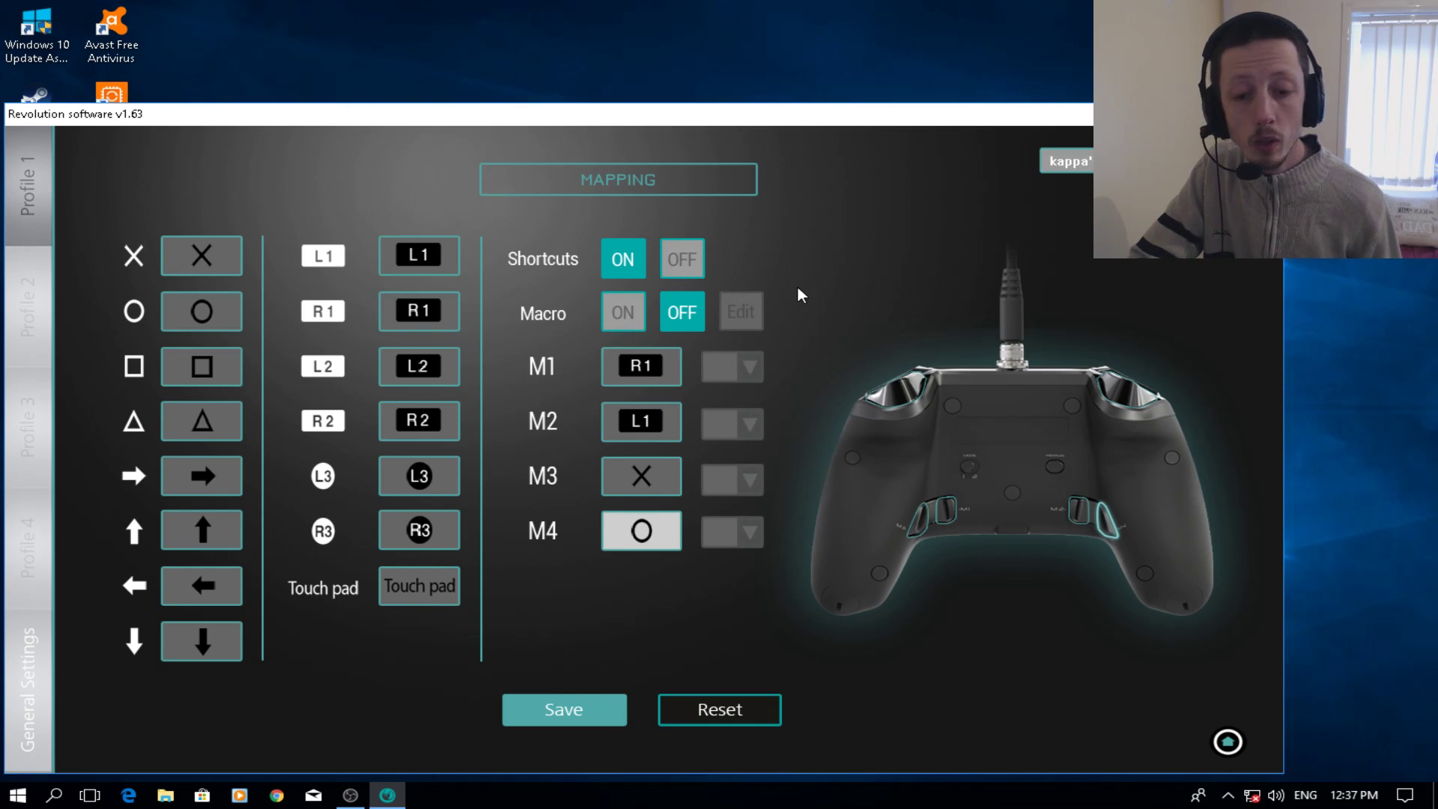
{"action": "mouse_move", "coordinate": [751, 569]}
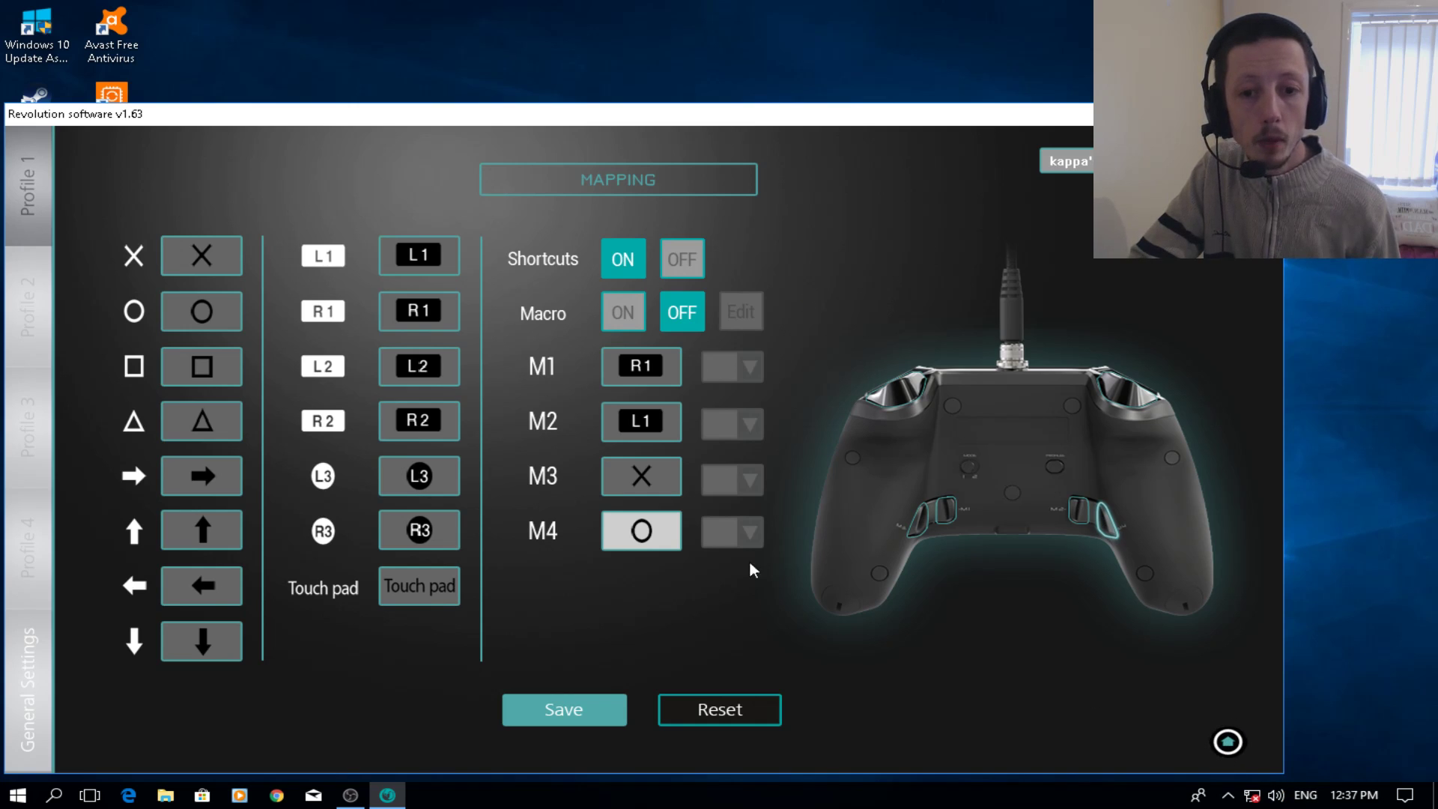
{"action": "mouse_move", "coordinate": [660, 481]}
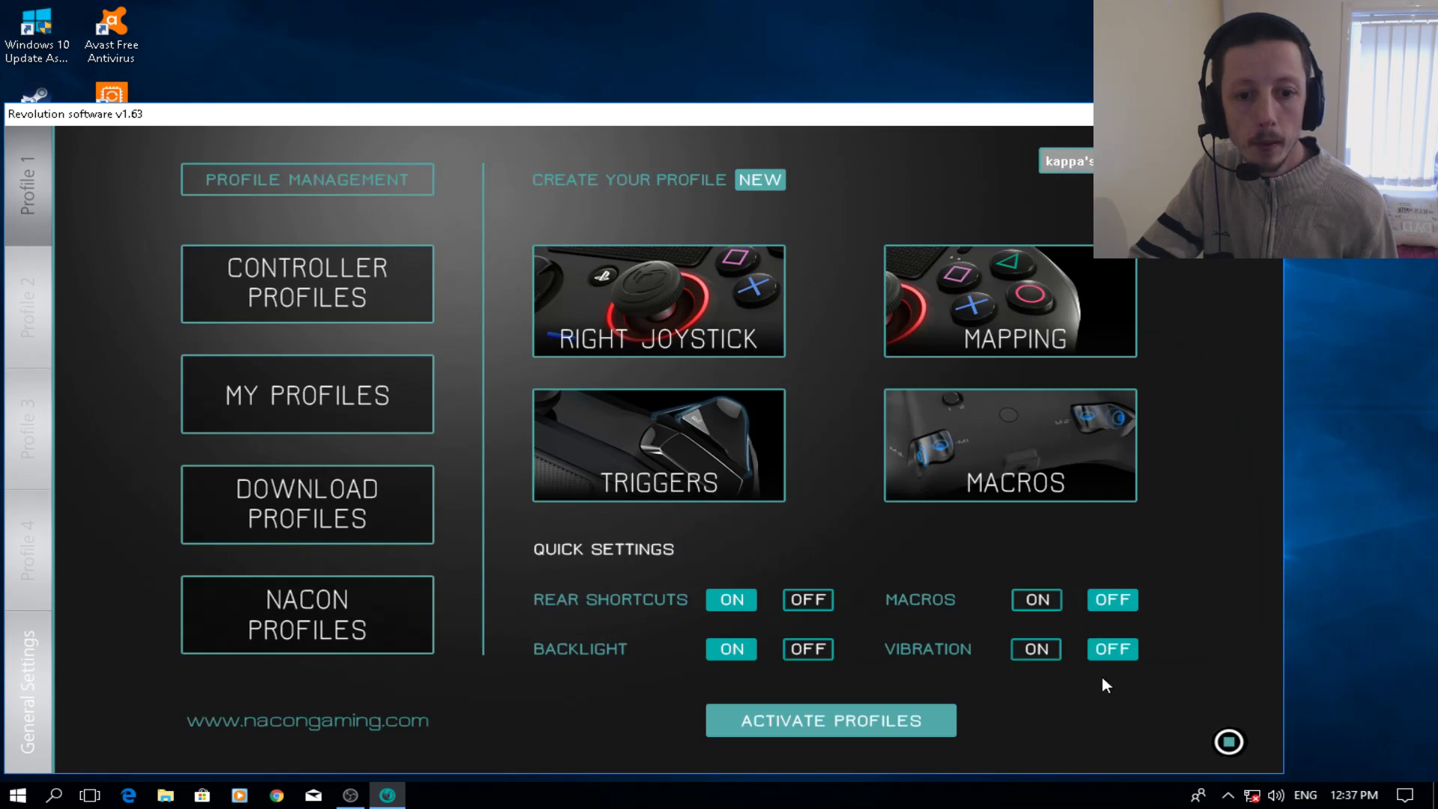
{"action": "mouse_move", "coordinate": [914, 418]}
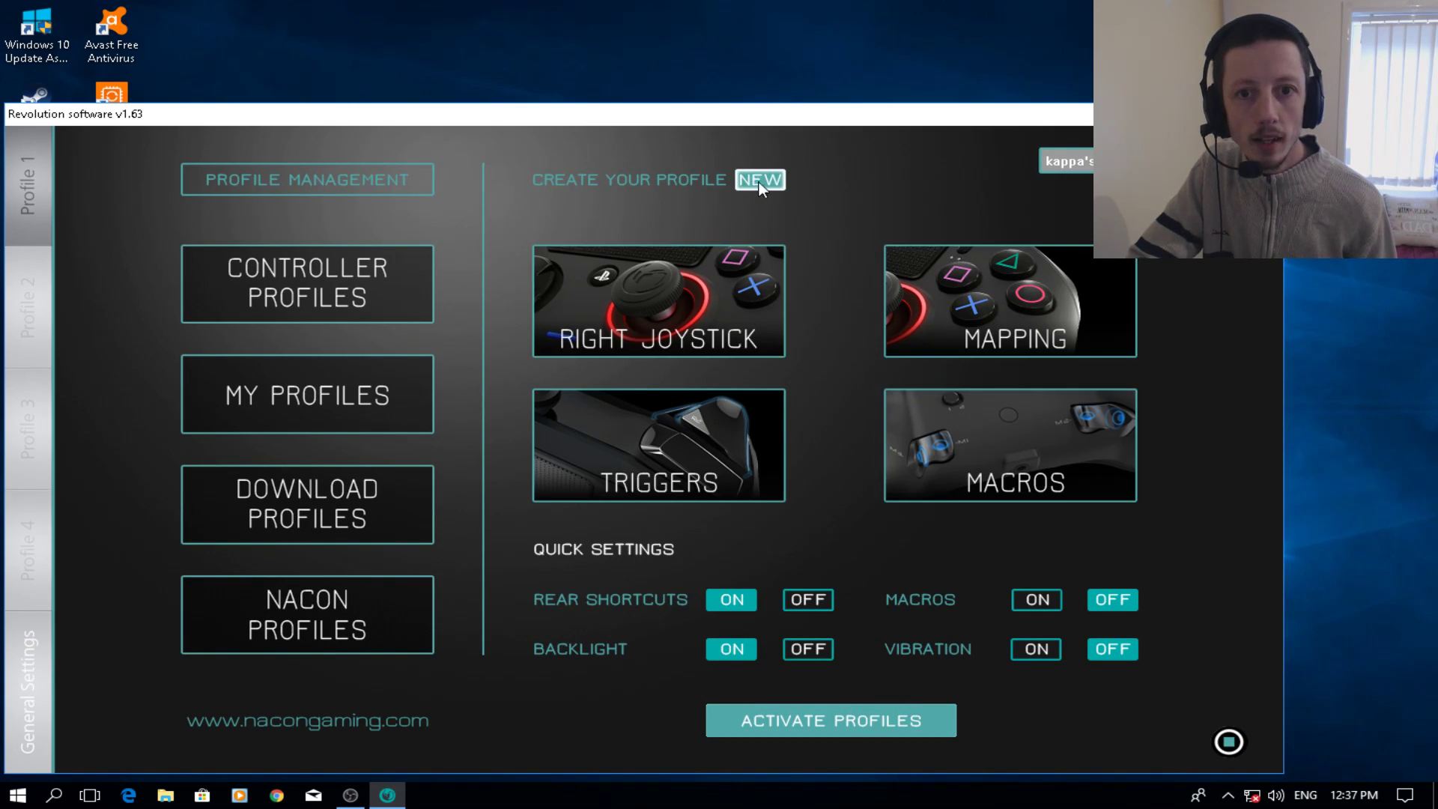
{"action": "mouse_move", "coordinate": [773, 194]}
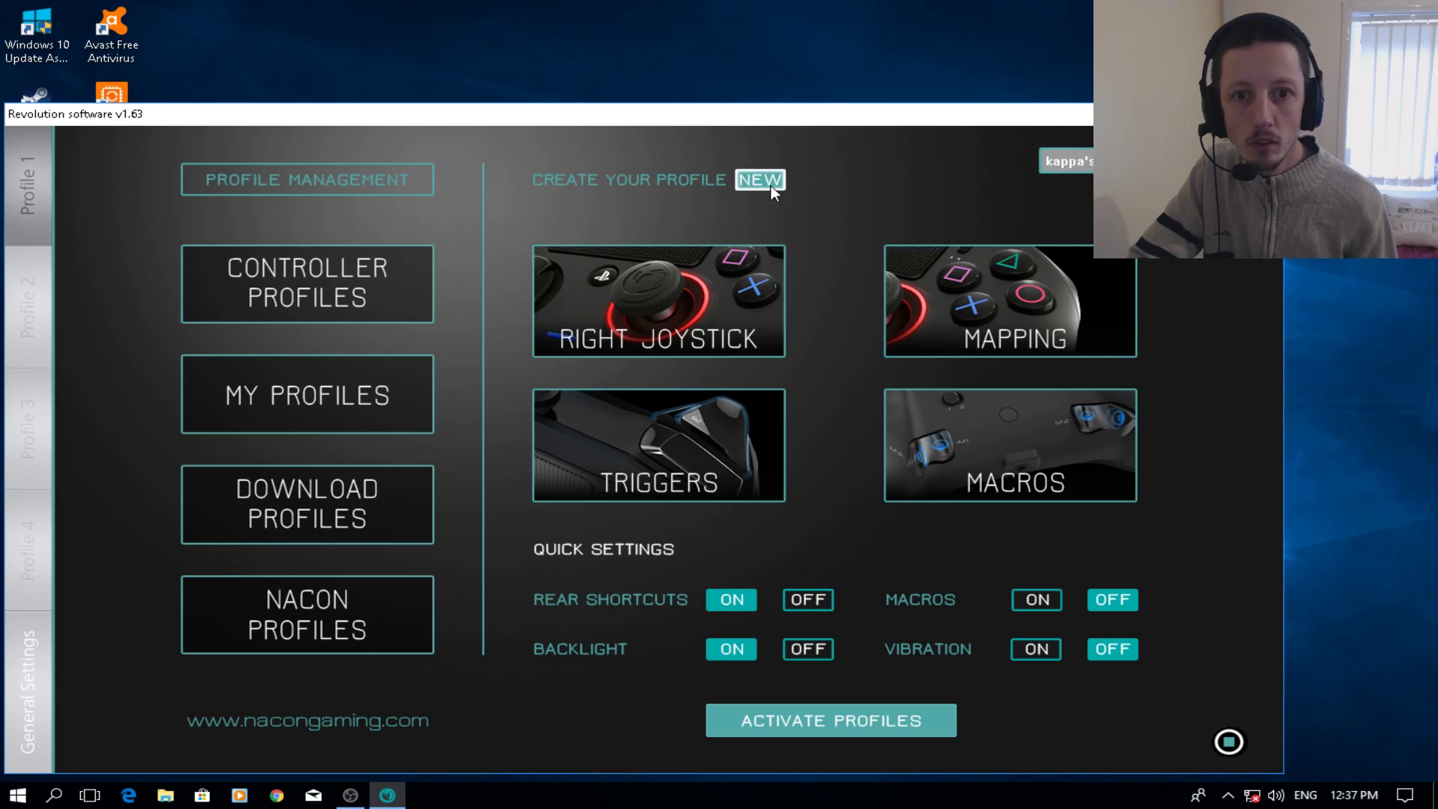
{"action": "mouse_move", "coordinate": [701, 328]}
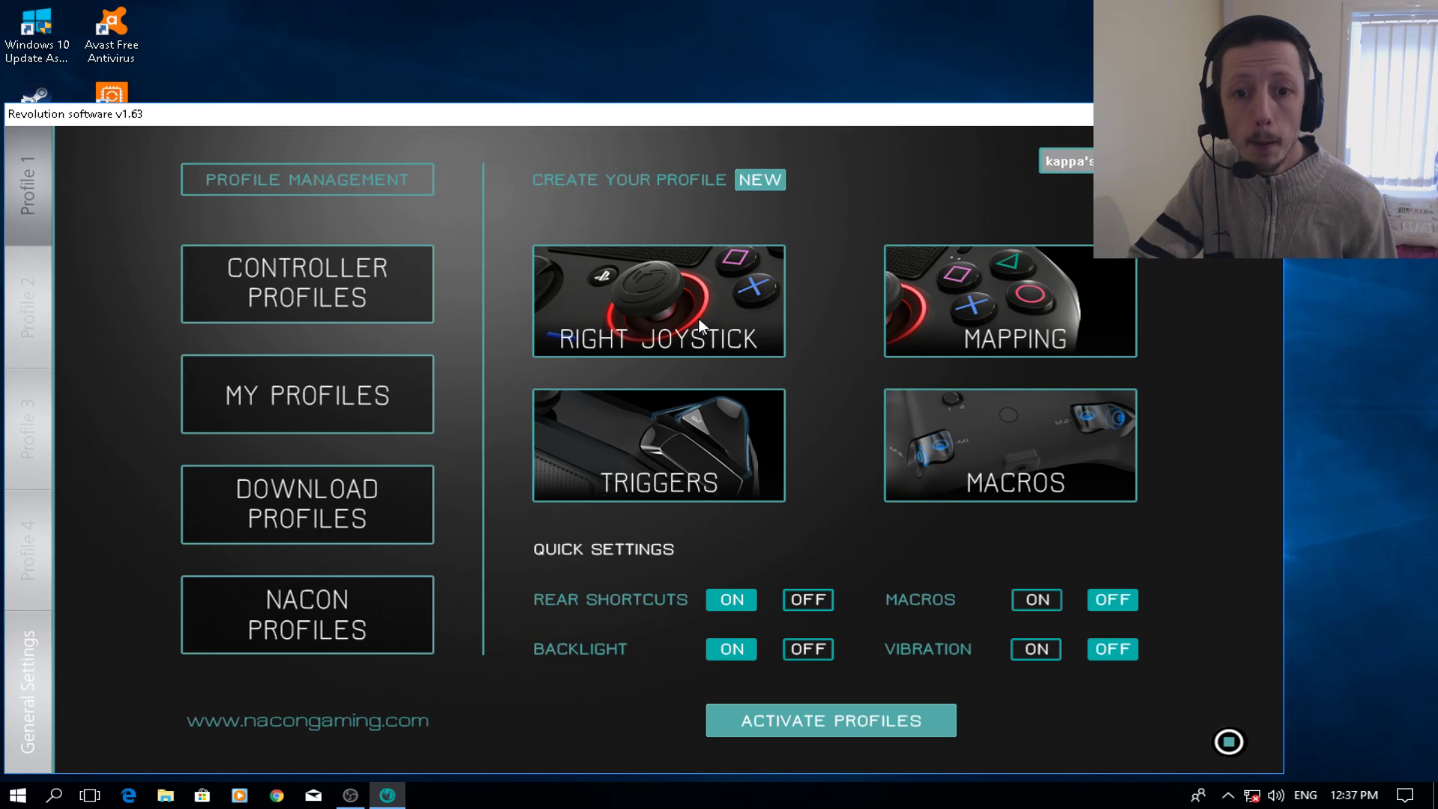
{"action": "mouse_move", "coordinate": [587, 393]}
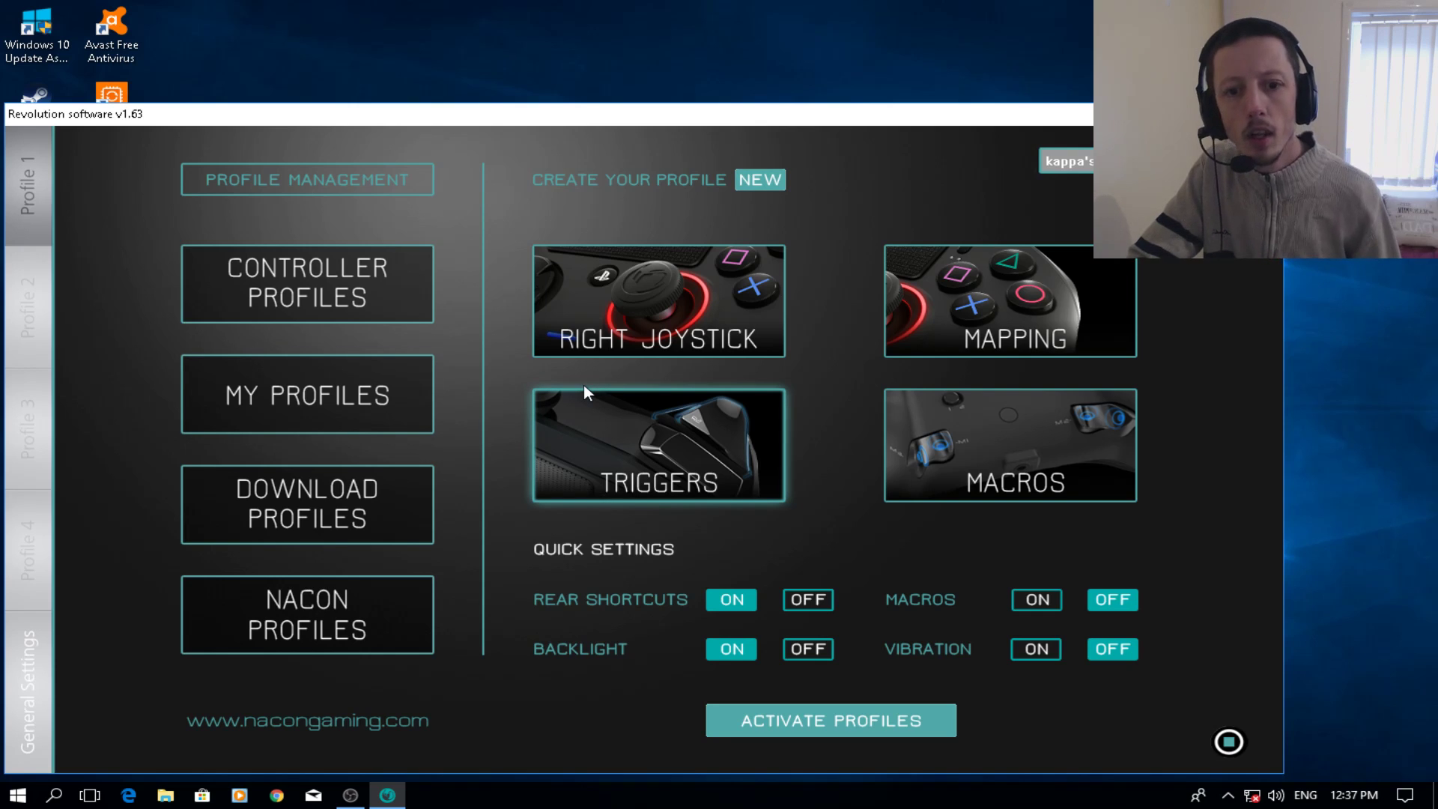
Step: View the trigger dead zones, both triggers starting at 33% and ending at 50%
{"action": "left_click", "coordinate": [657, 445]}
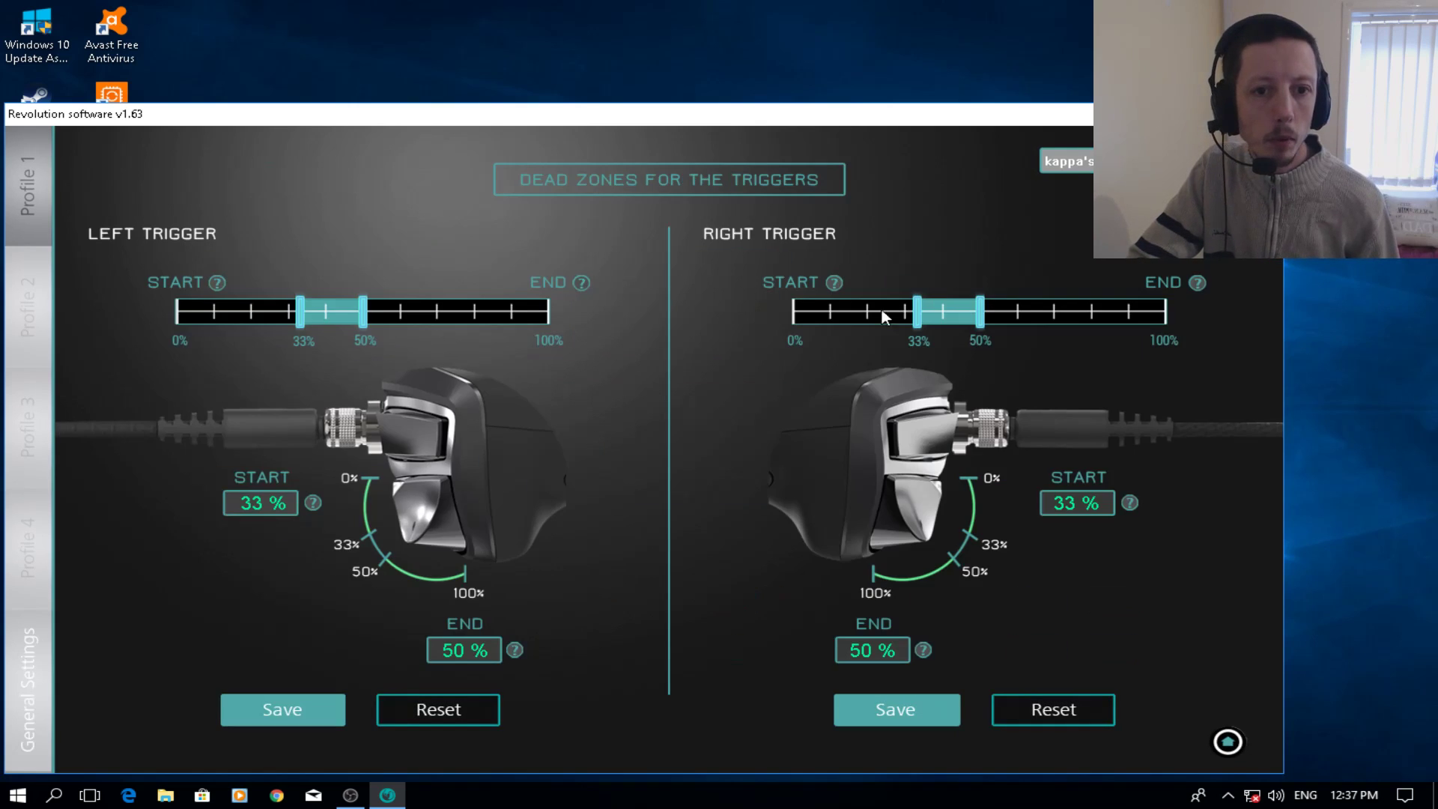
{"action": "mouse_move", "coordinate": [770, 382]}
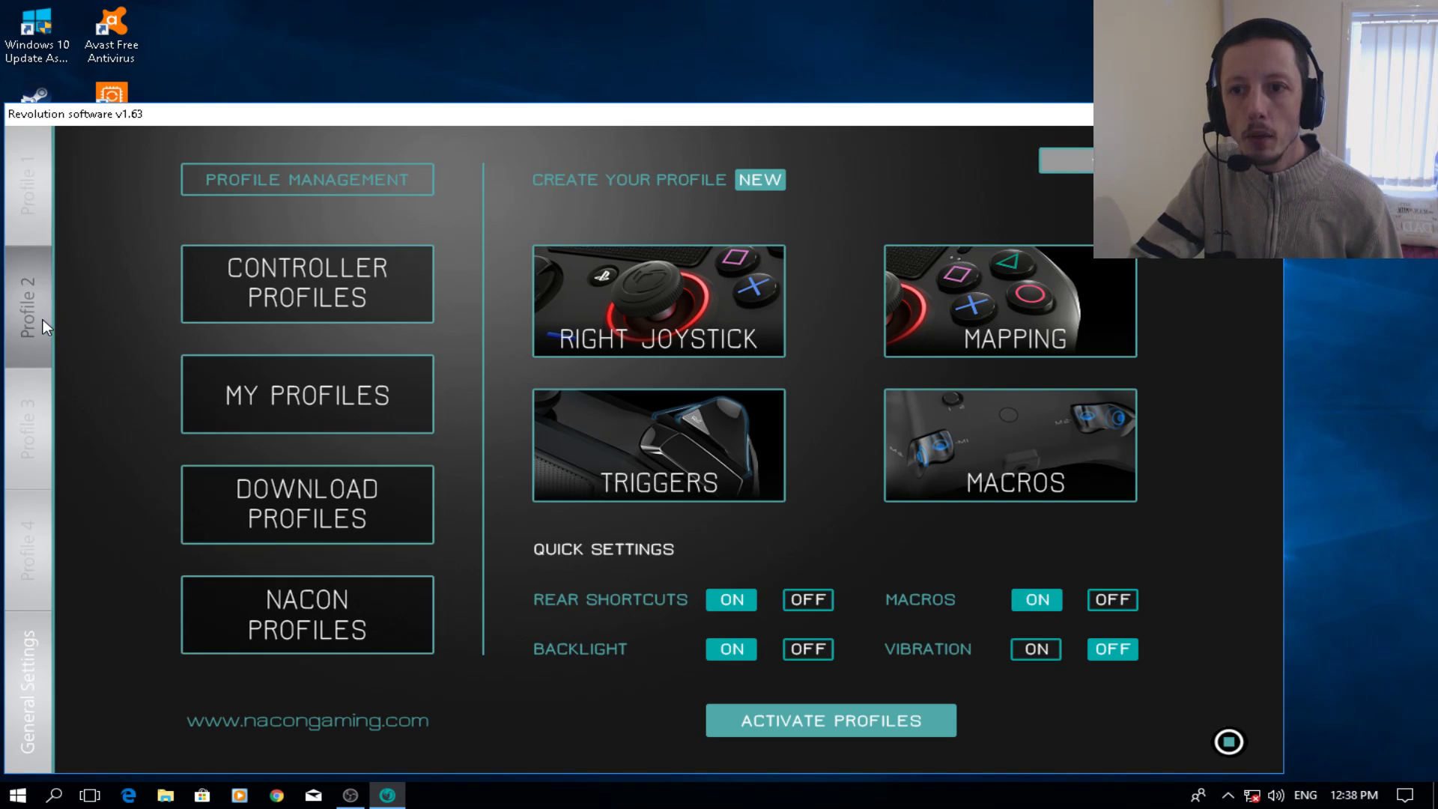
{"action": "mouse_move", "coordinate": [1047, 328]}
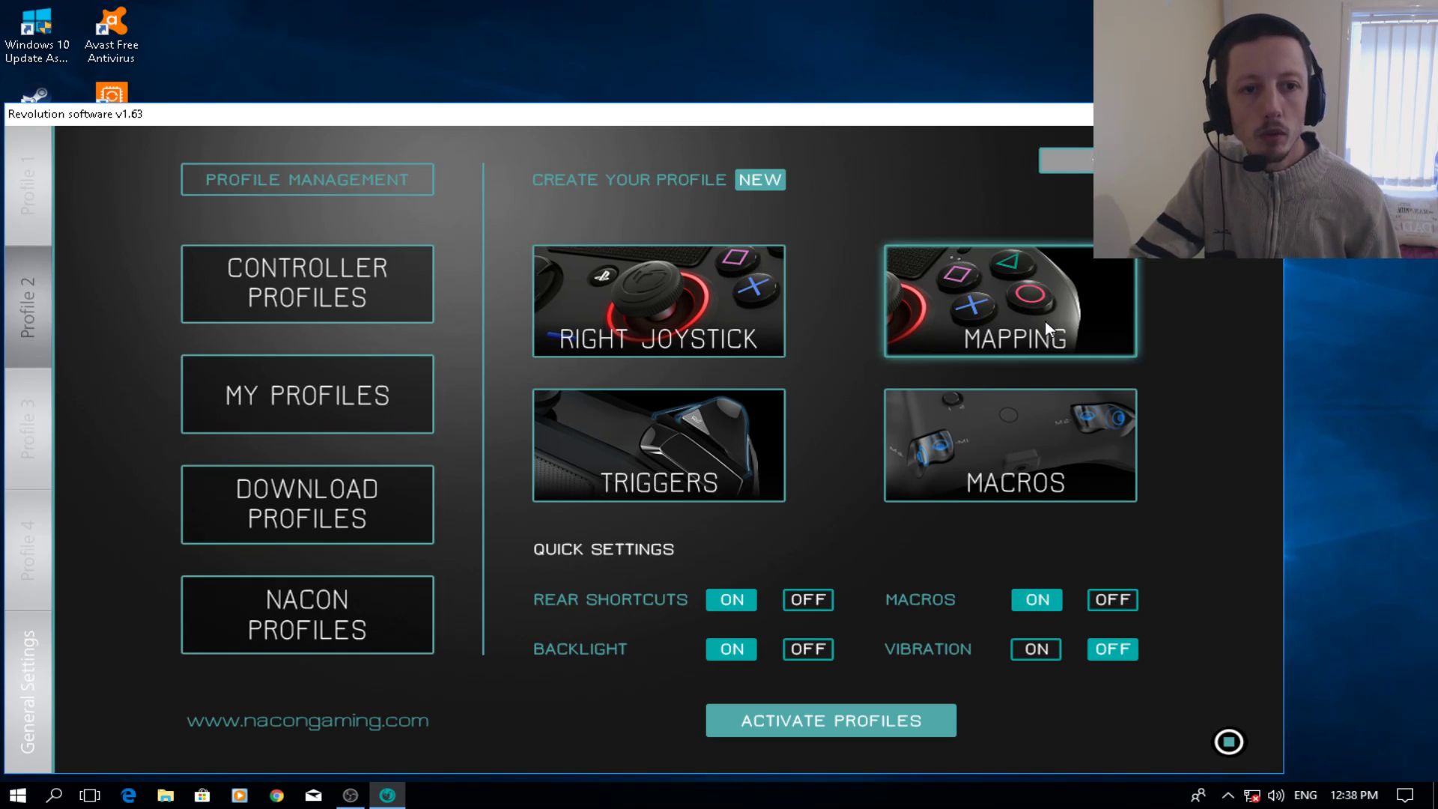
{"action": "left_click", "coordinate": [1008, 303]}
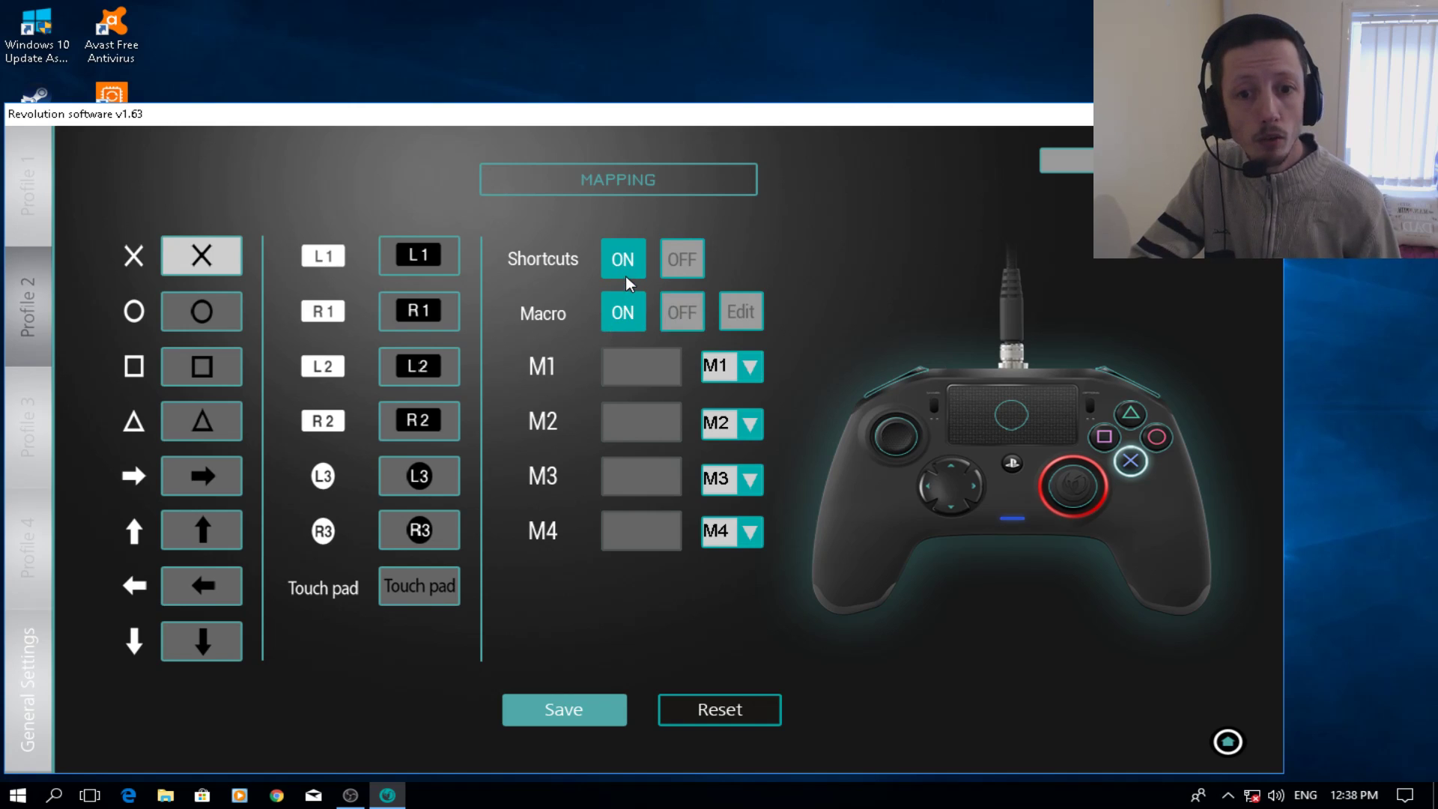
{"action": "mouse_move", "coordinate": [554, 381]}
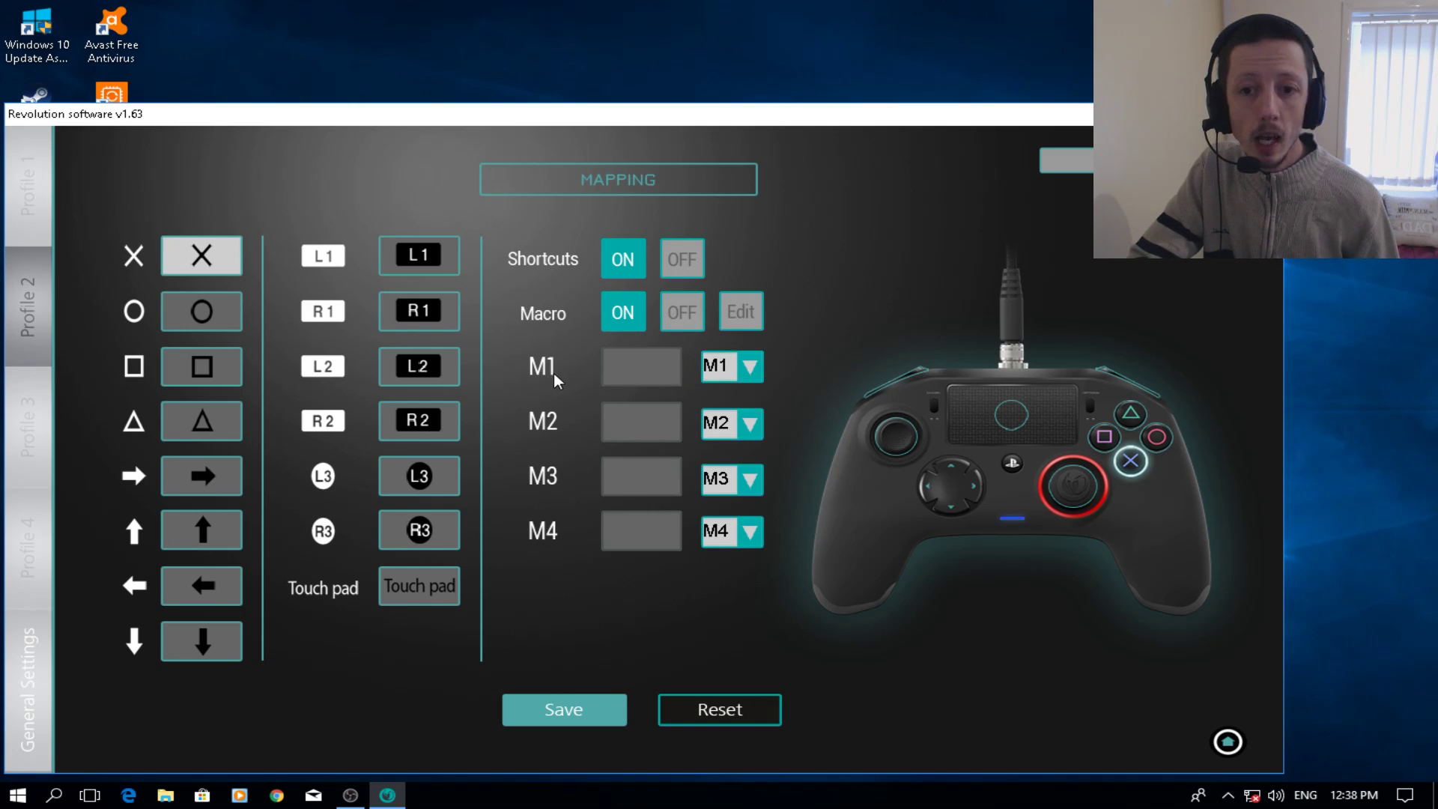
{"action": "mouse_move", "coordinate": [564, 469]}
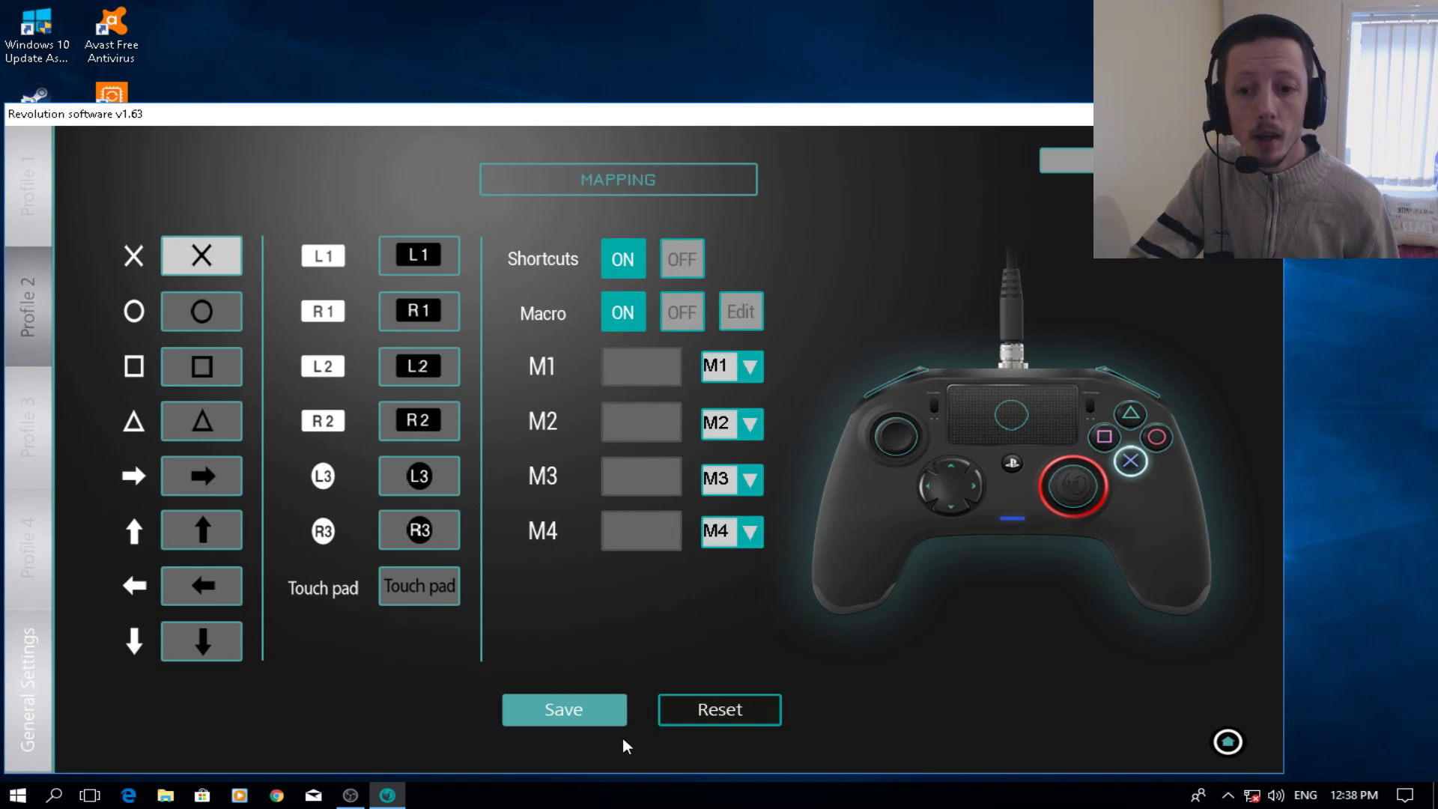
{"action": "mouse_move", "coordinate": [1227, 742]}
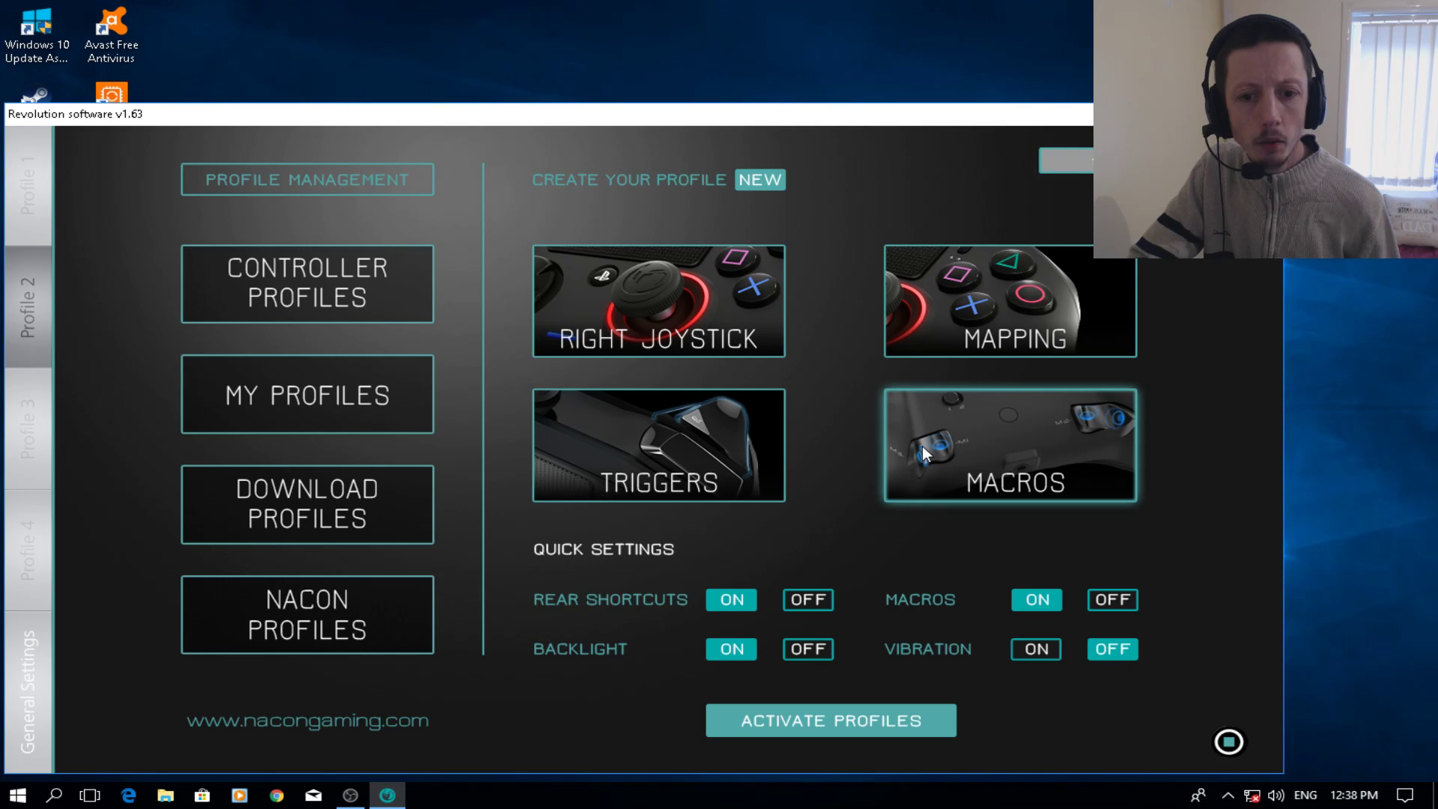
Step: View Profile 2's macros, Macros 1–3 recorded and Macro 4 empty
{"action": "left_click", "coordinate": [1008, 443]}
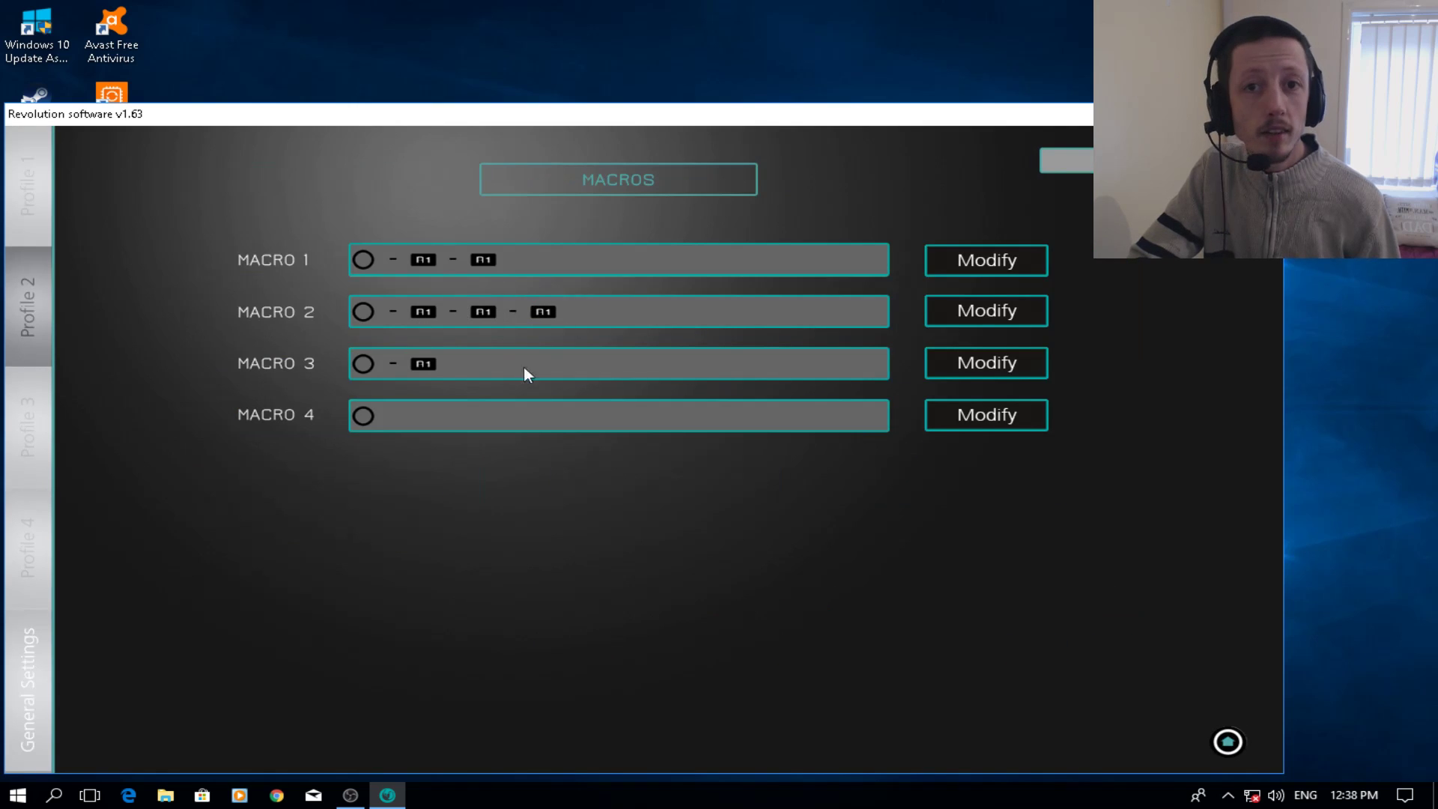
{"action": "mouse_move", "coordinate": [384, 433]}
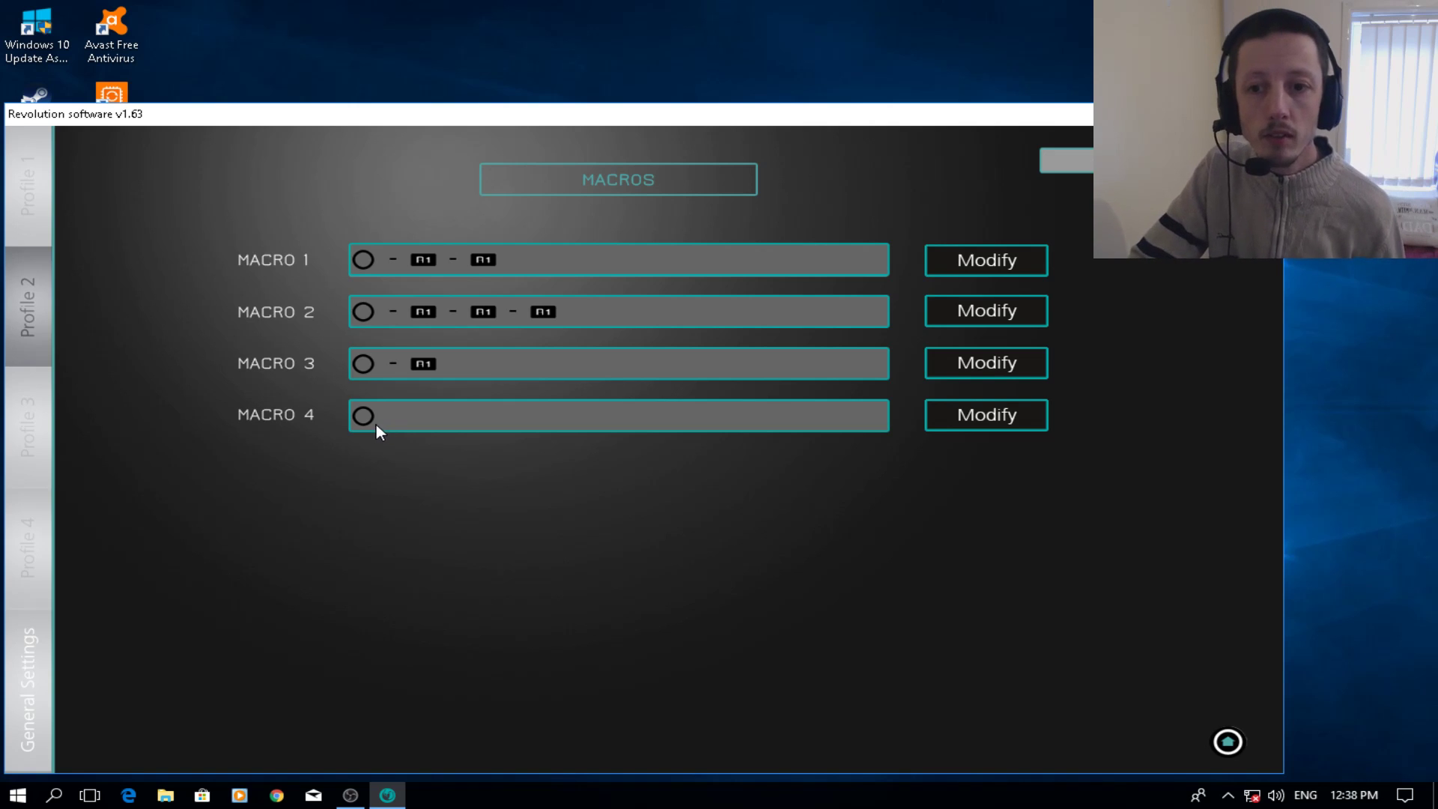
{"action": "mouse_move", "coordinate": [349, 346]}
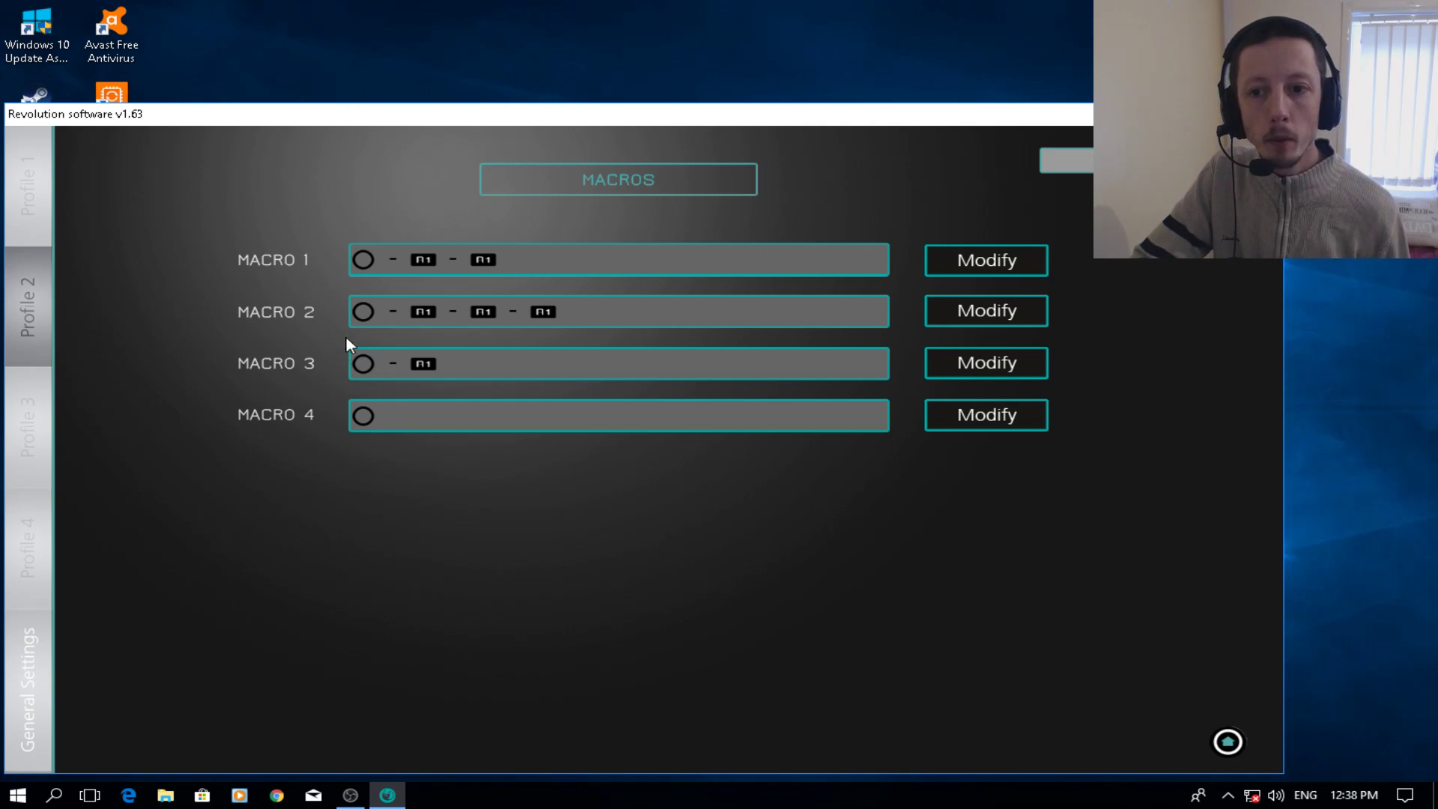
{"action": "mouse_move", "coordinate": [455, 346]}
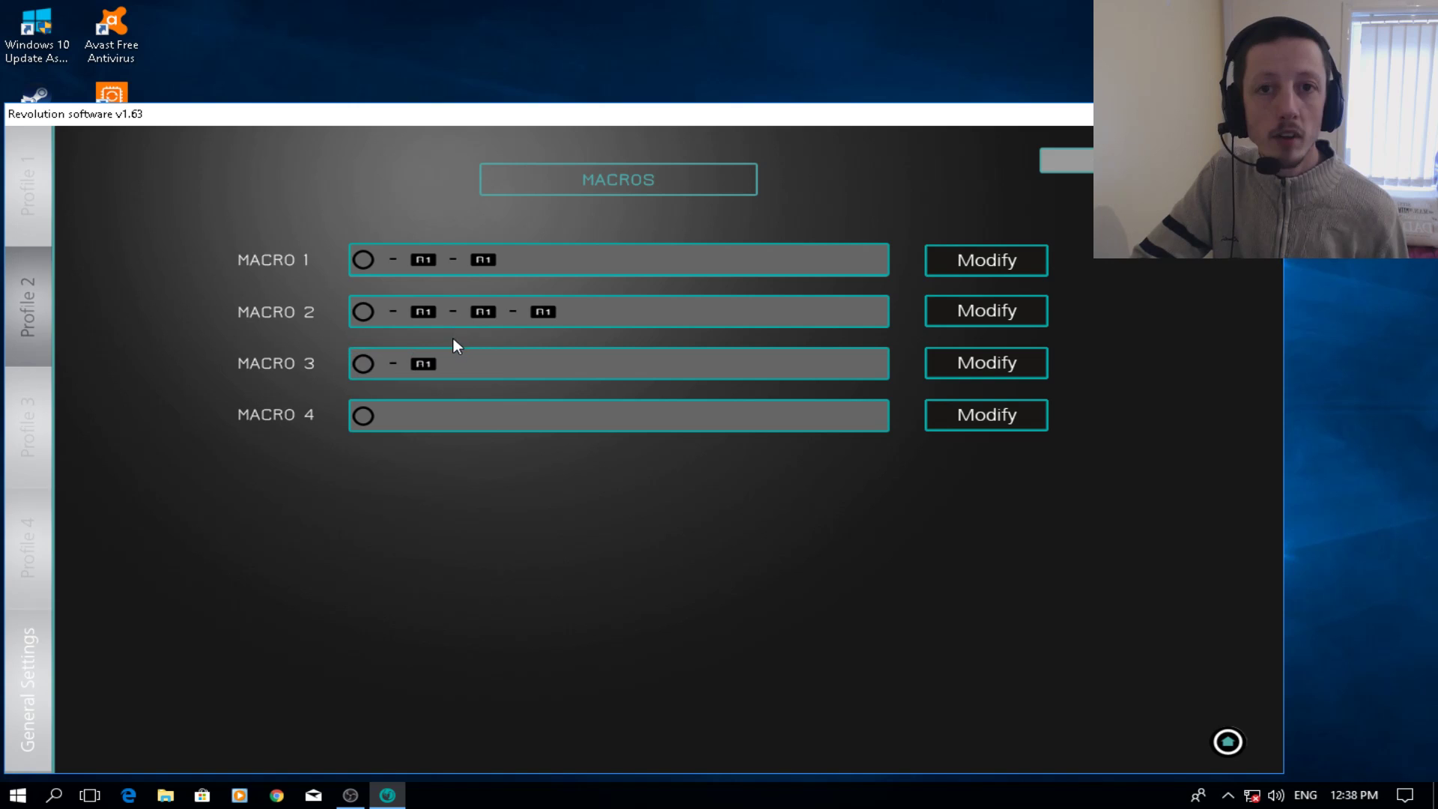
{"action": "mouse_move", "coordinate": [445, 347]}
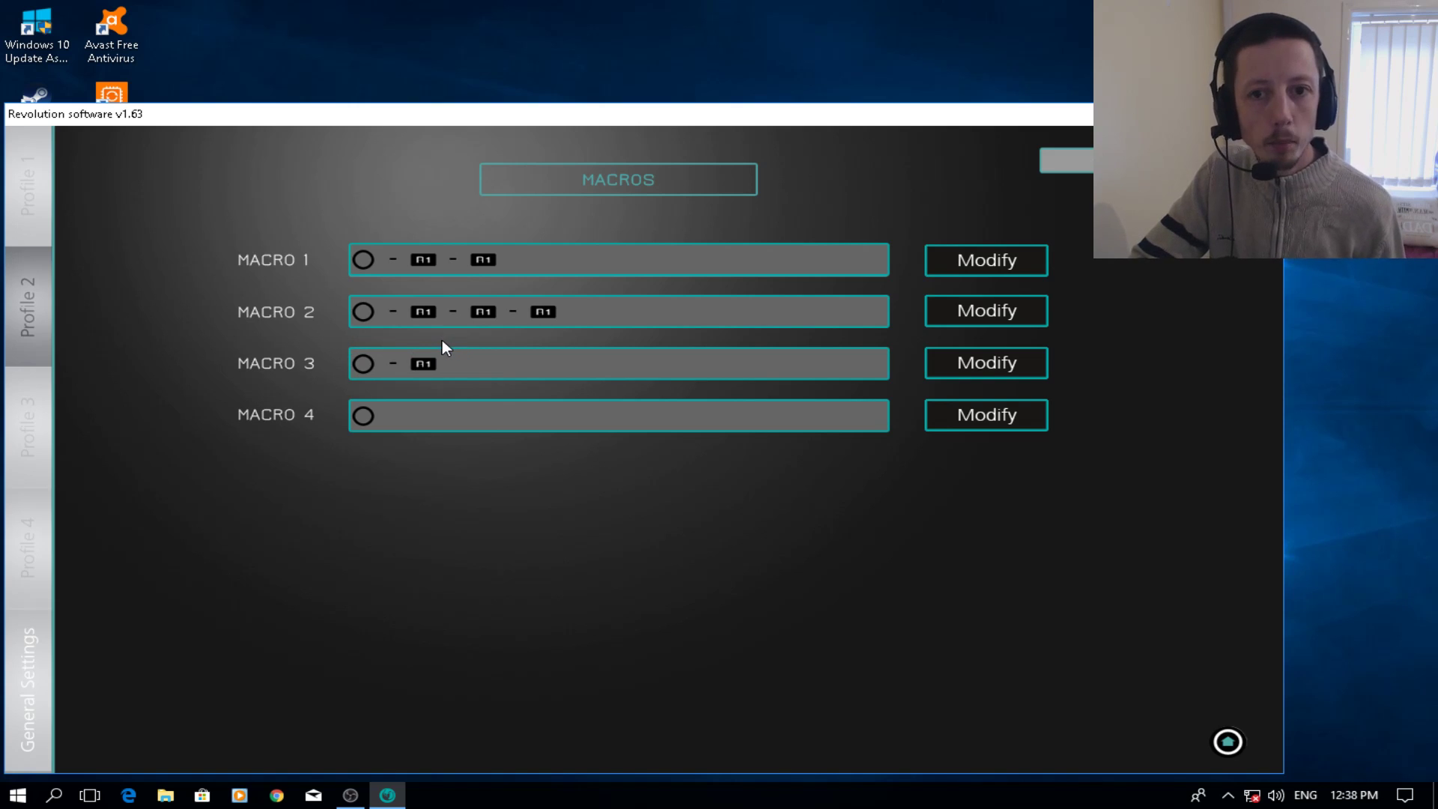
{"action": "mouse_move", "coordinate": [444, 275]}
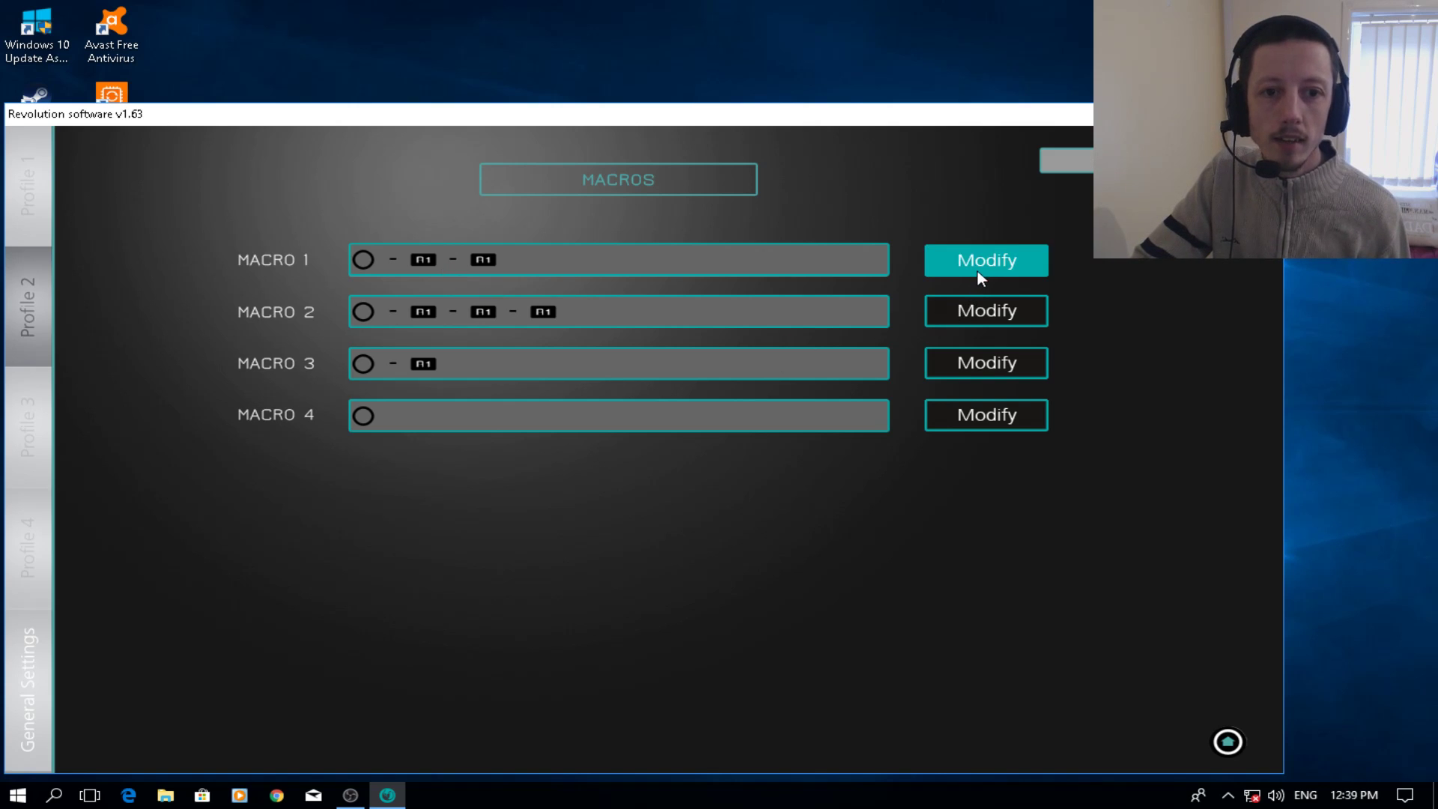
Step: Reset Macro 1's sequence and set its step interval to MEDIUM
{"action": "left_click", "coordinate": [985, 259]}
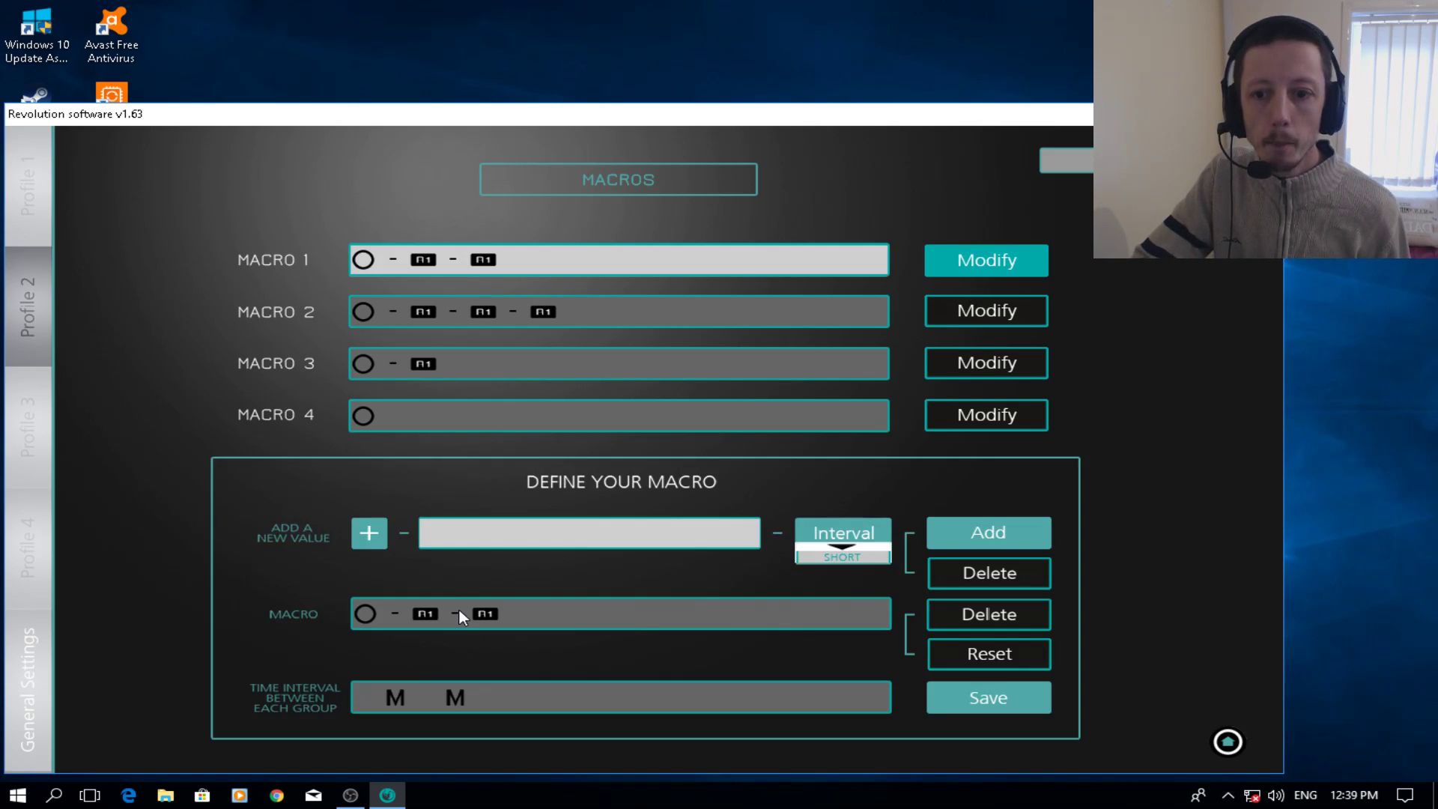
{"action": "left_click", "coordinate": [987, 654]}
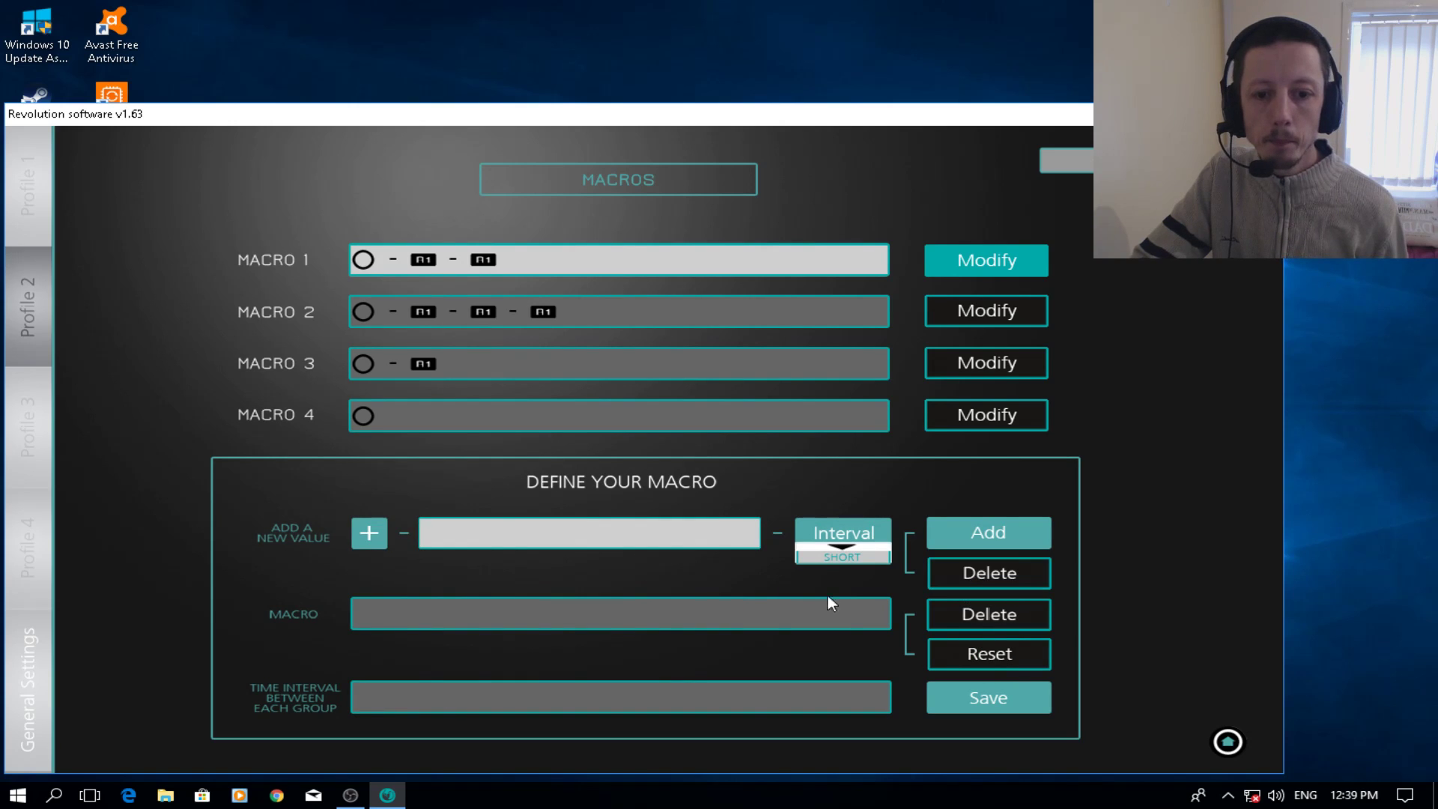
{"action": "left_click", "coordinate": [840, 531]}
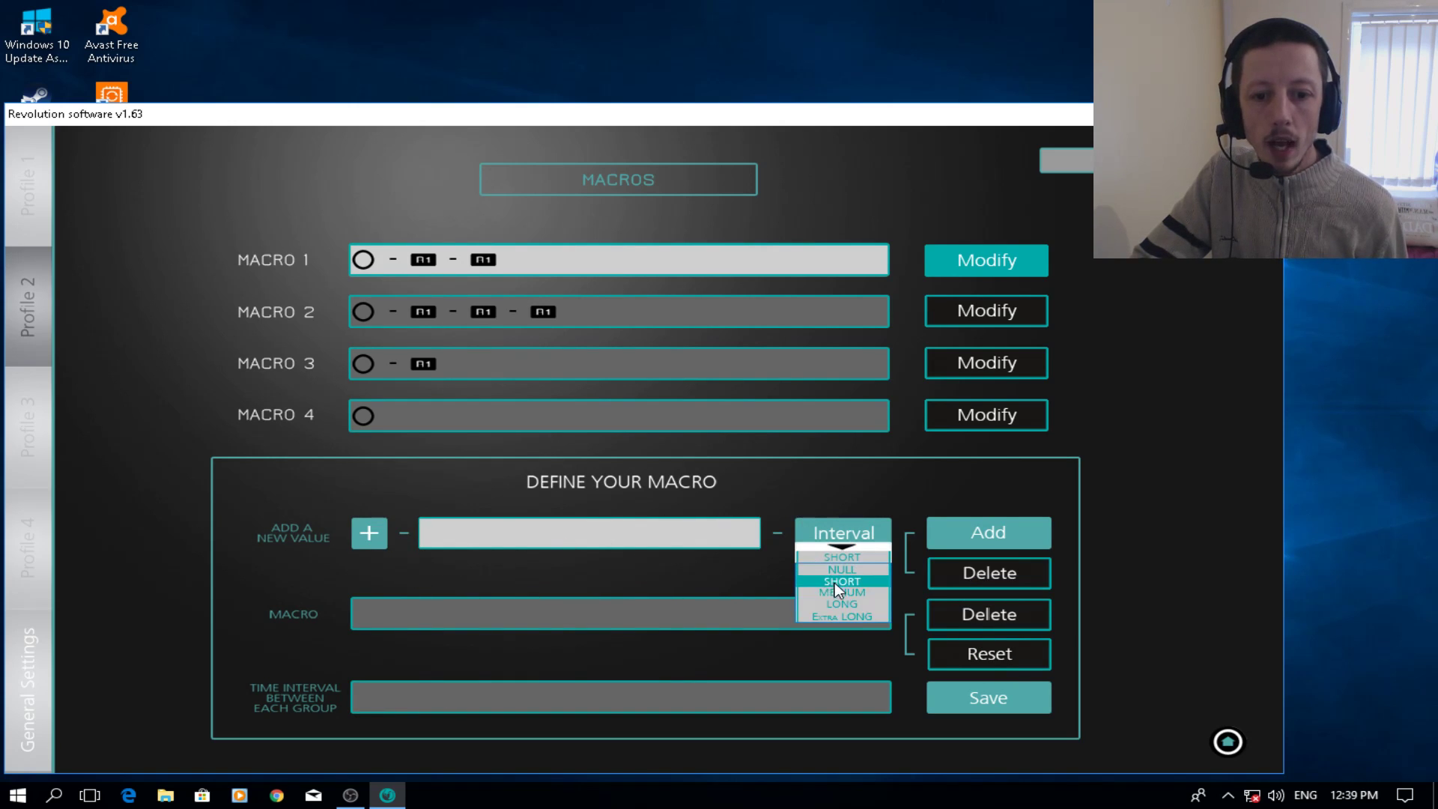
{"action": "left_click", "coordinate": [841, 591]}
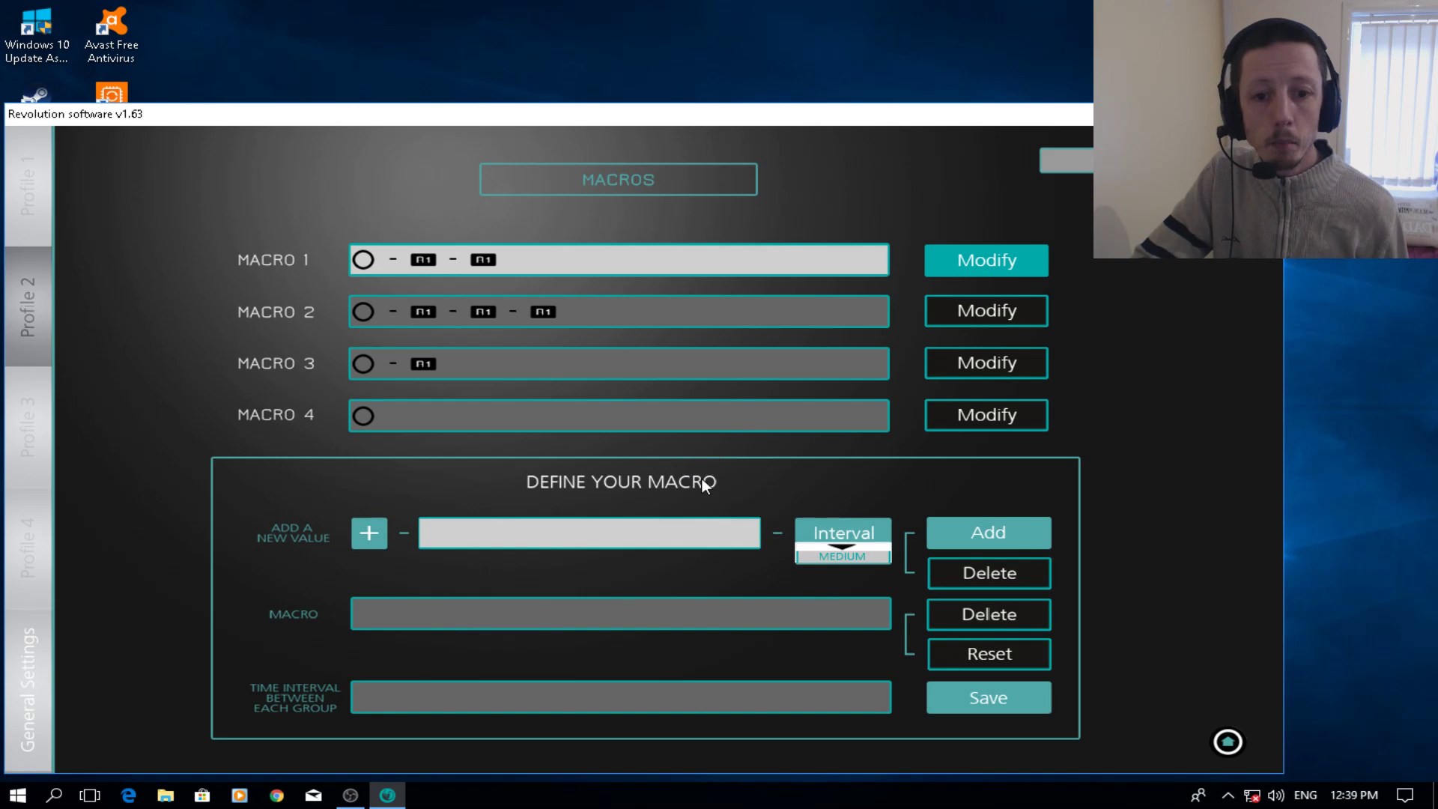
{"action": "mouse_move", "coordinate": [778, 497]}
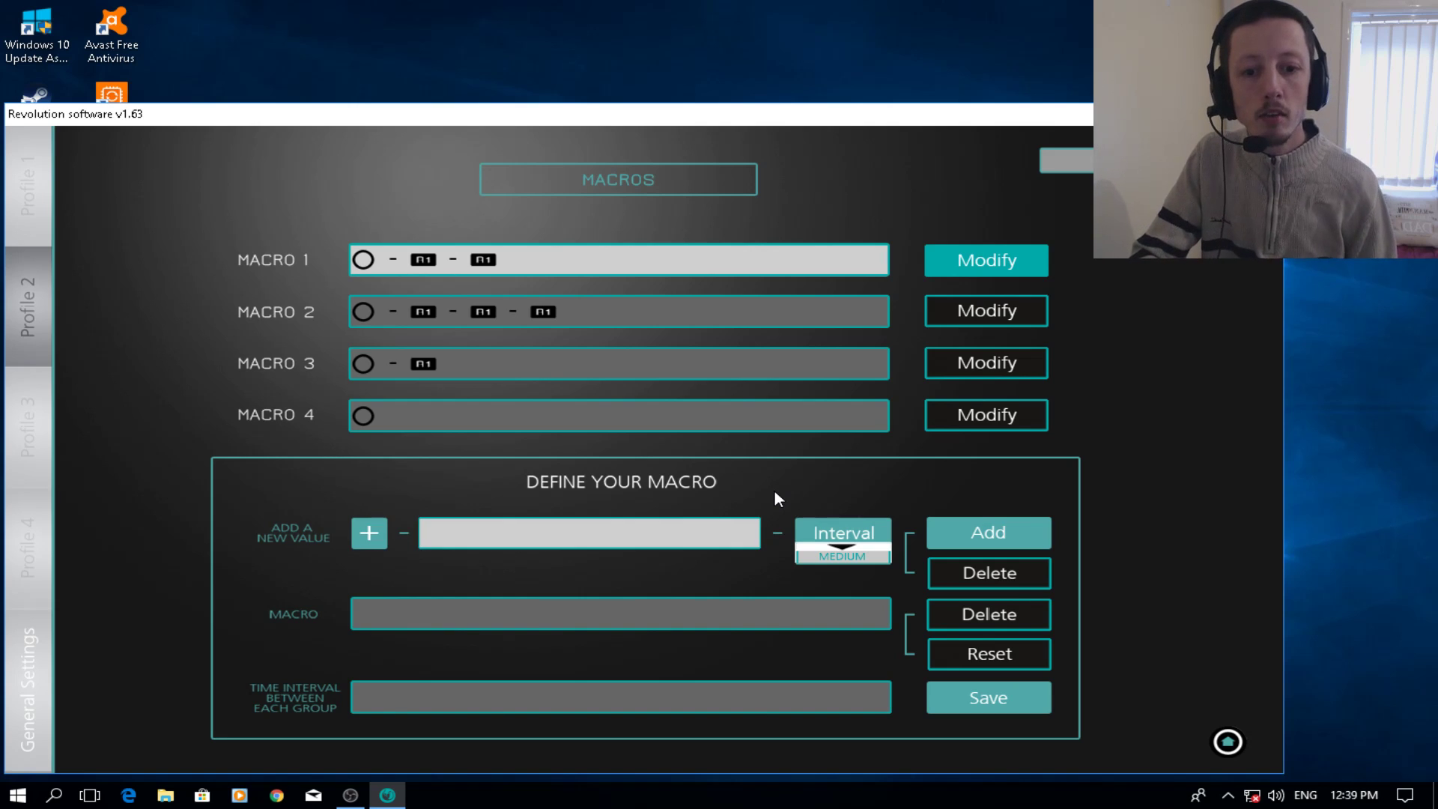
{"action": "mouse_move", "coordinate": [487, 541]}
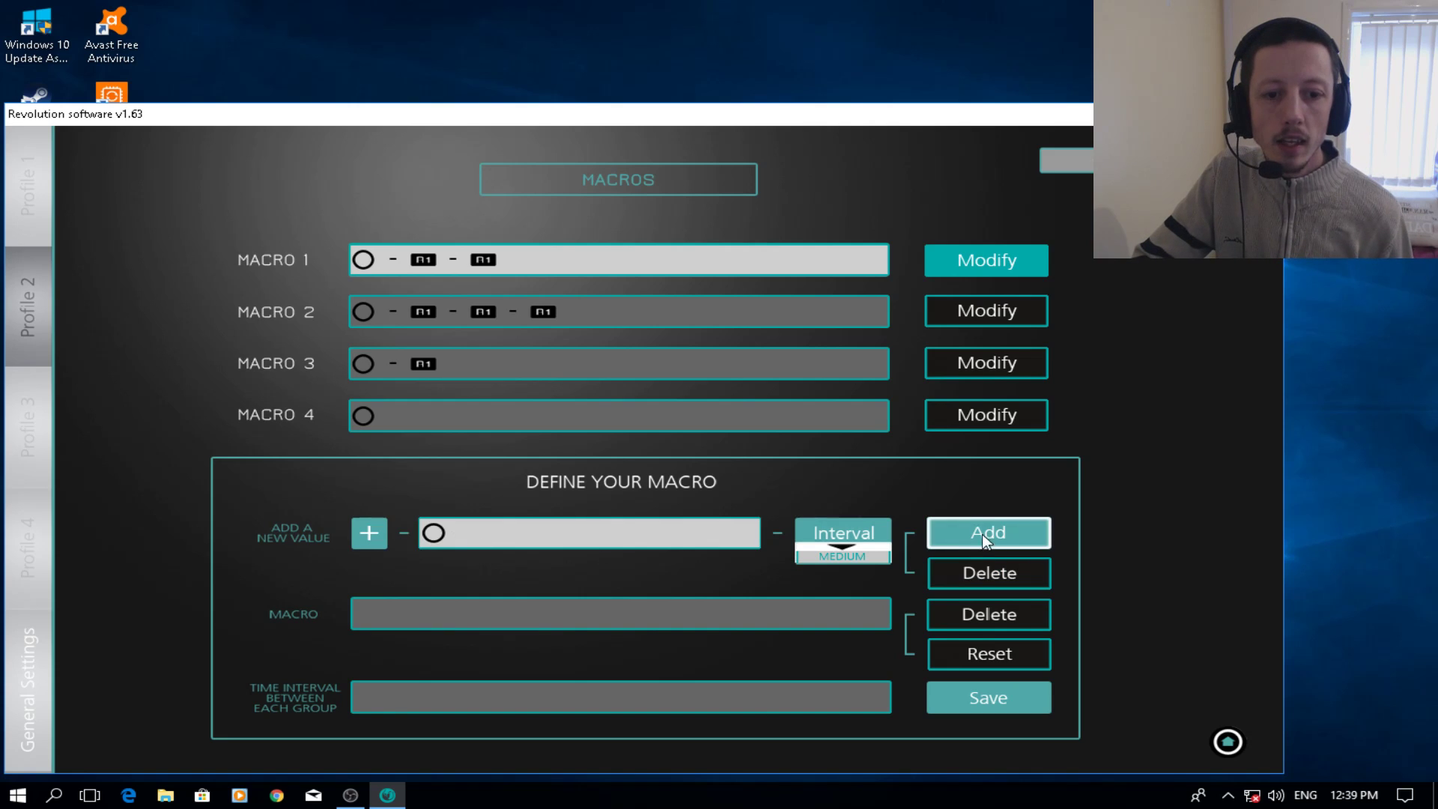
Step: Add Circle then R1 presses to Macro 1 and save it
{"action": "left_click", "coordinate": [988, 533]}
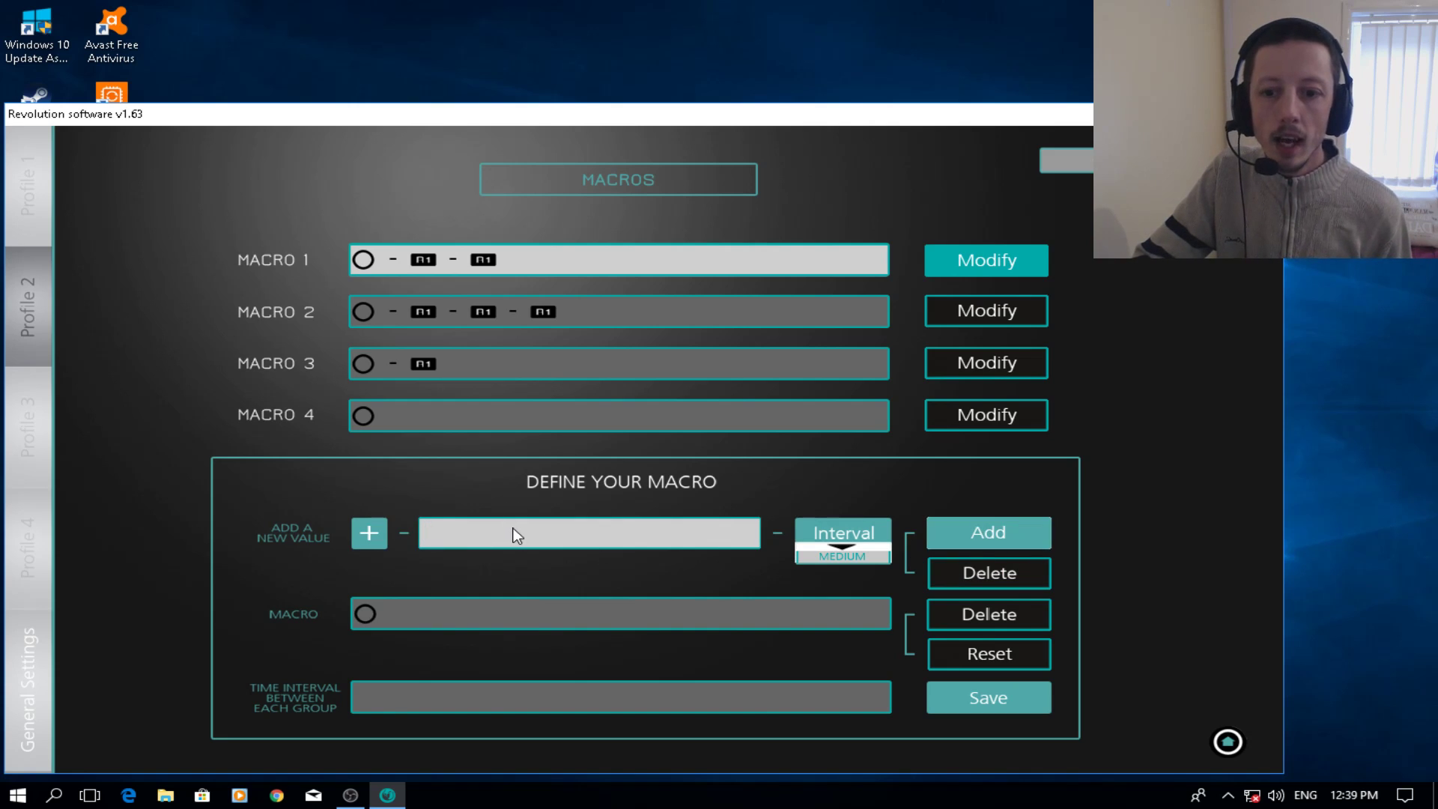
{"action": "left_click", "coordinate": [988, 532]}
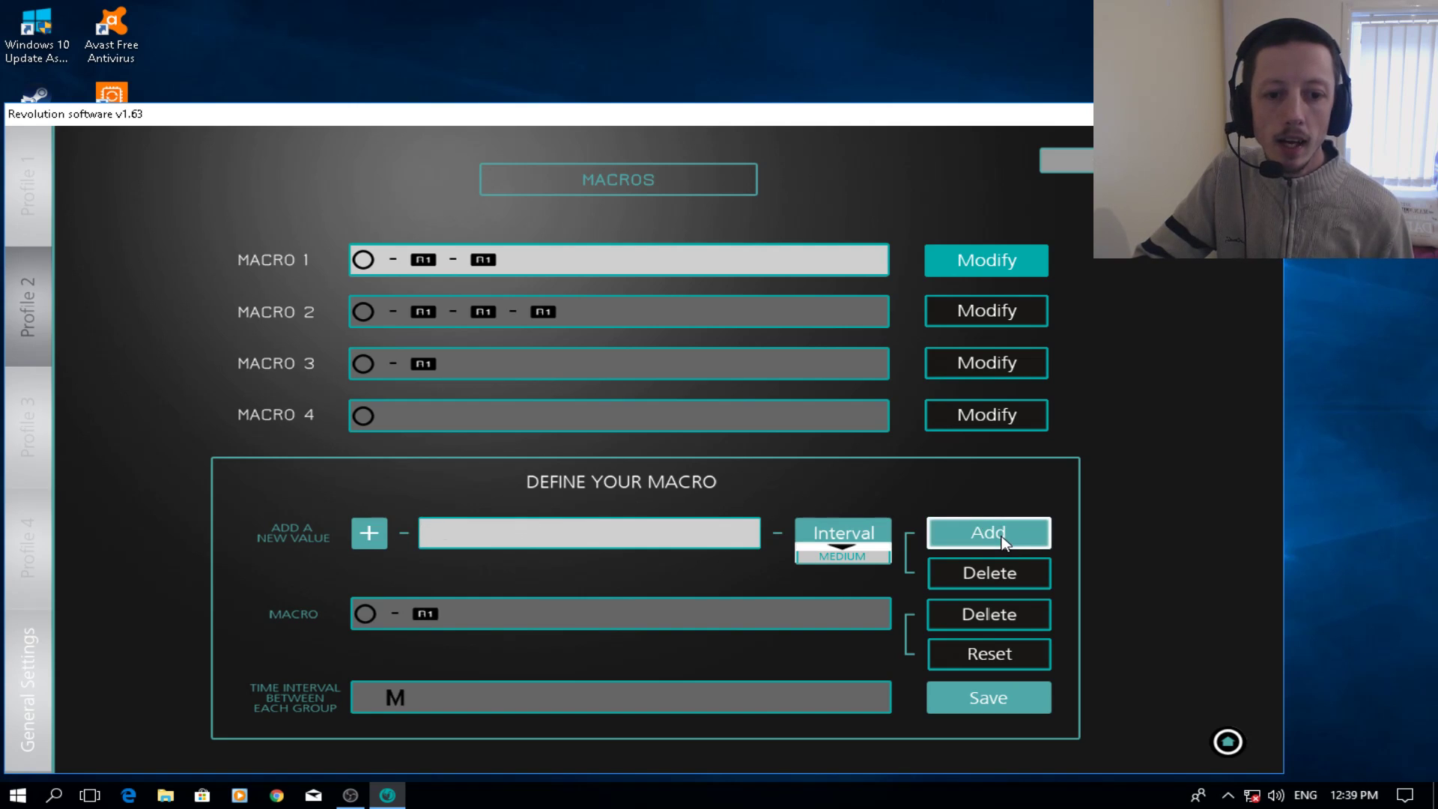
{"action": "left_click", "coordinate": [988, 533]}
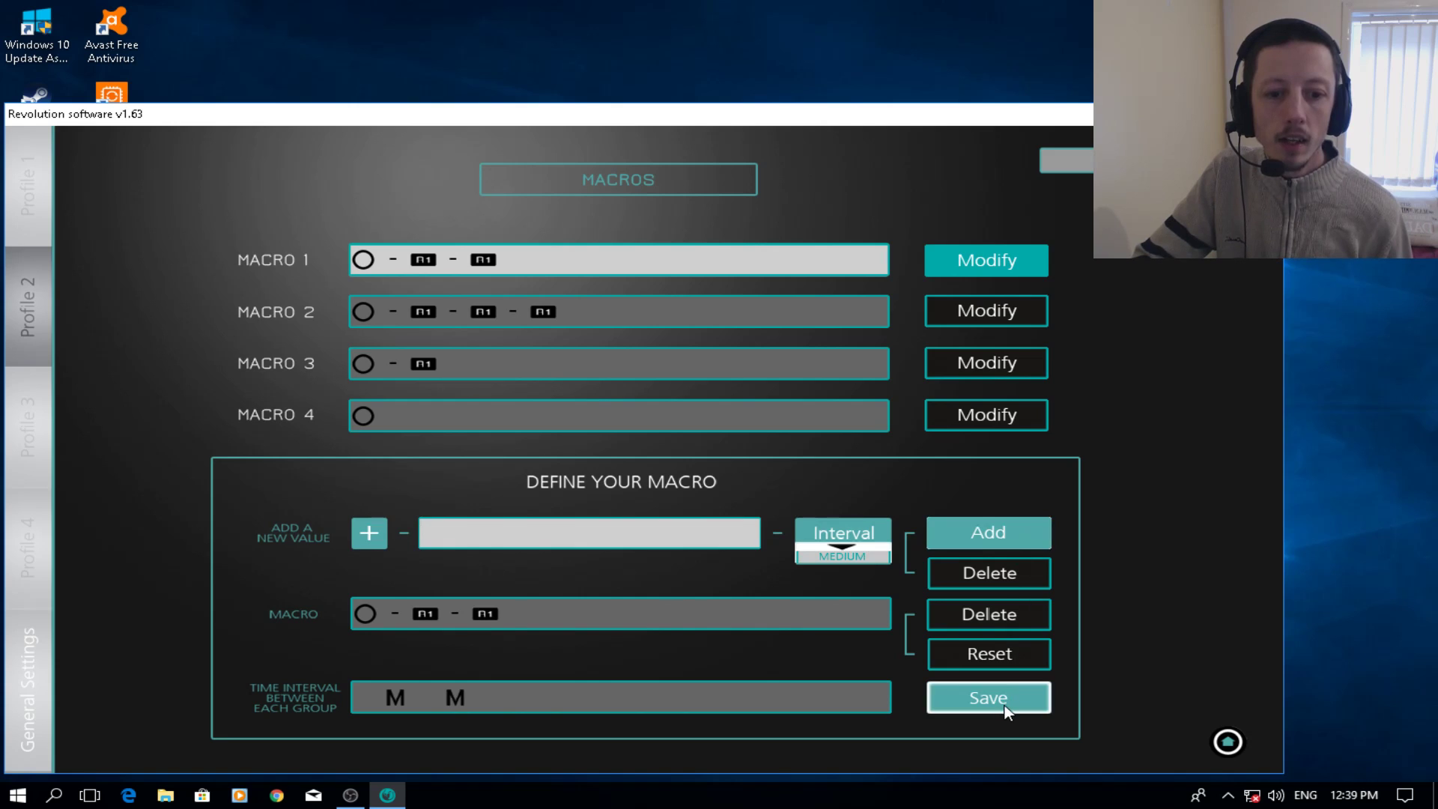
{"action": "left_click", "coordinate": [987, 696]}
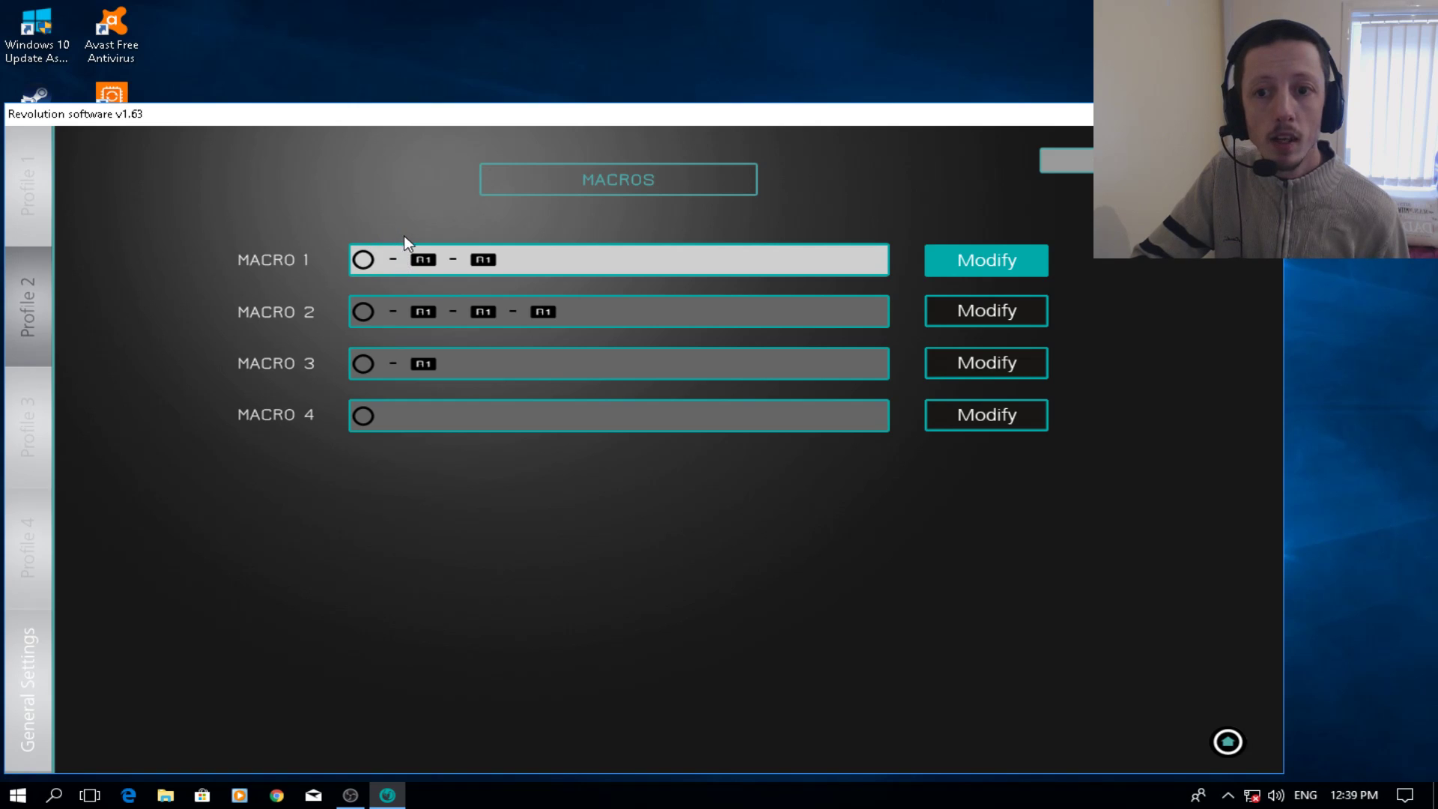
{"action": "mouse_move", "coordinate": [447, 267]}
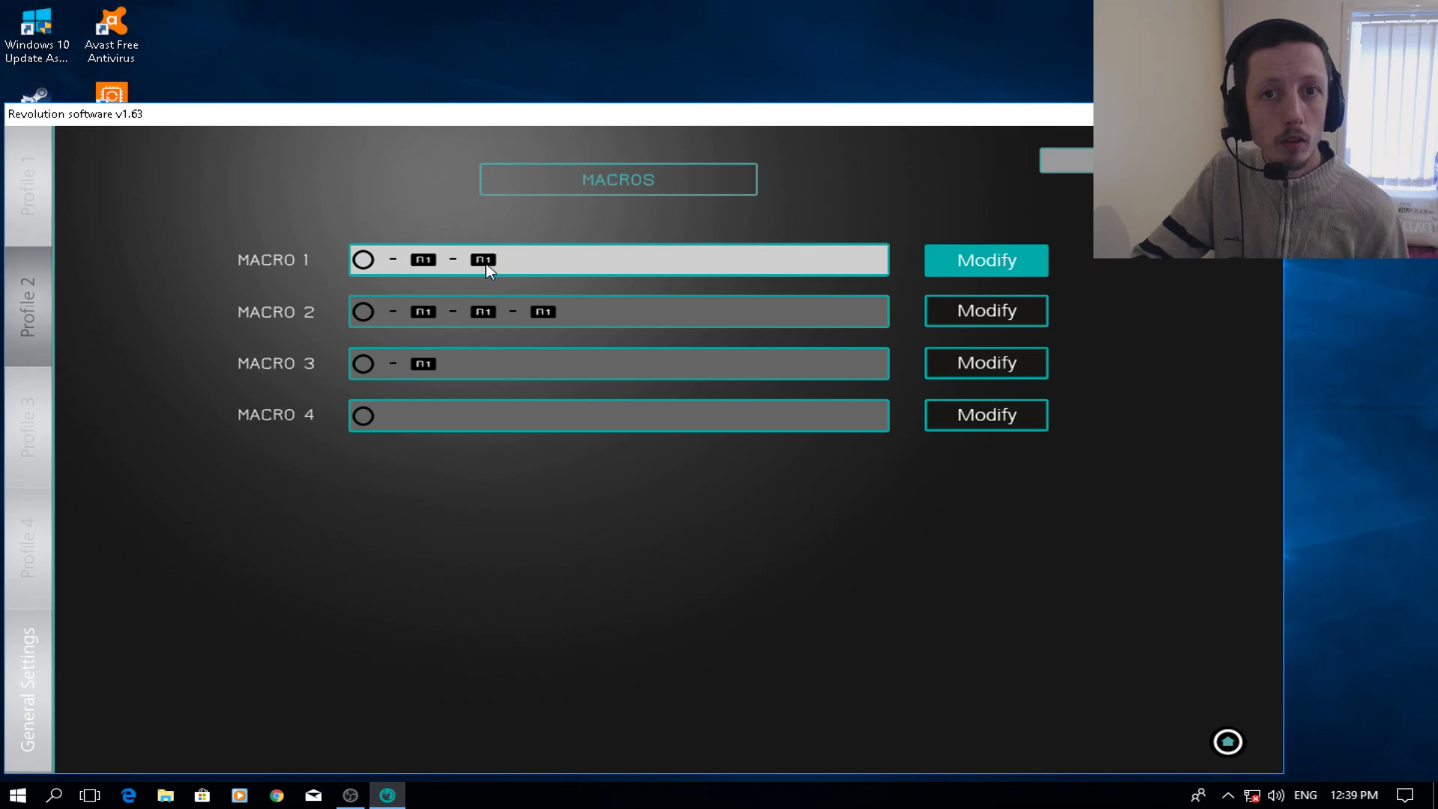
{"action": "mouse_move", "coordinate": [633, 278]}
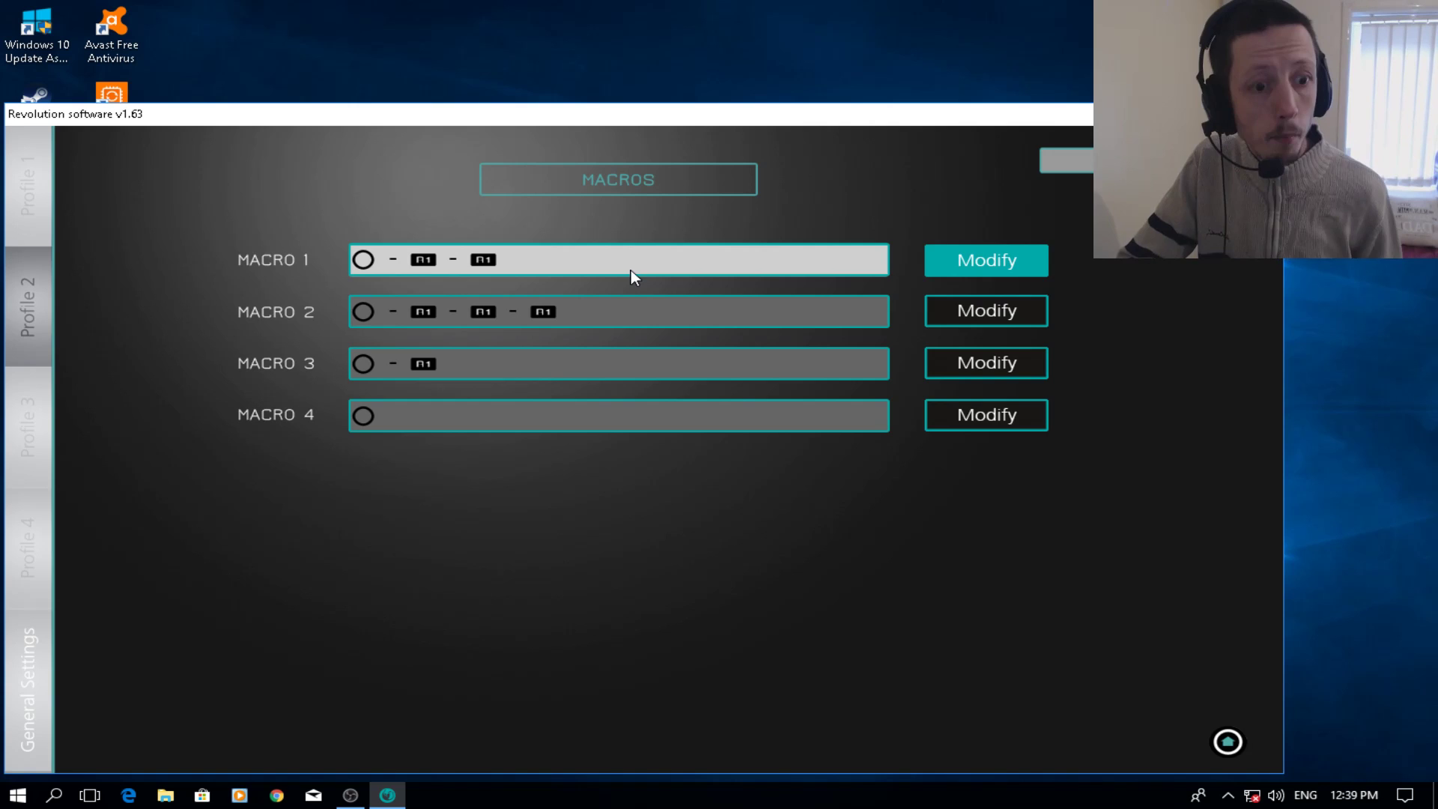
{"action": "mouse_move", "coordinate": [902, 205]}
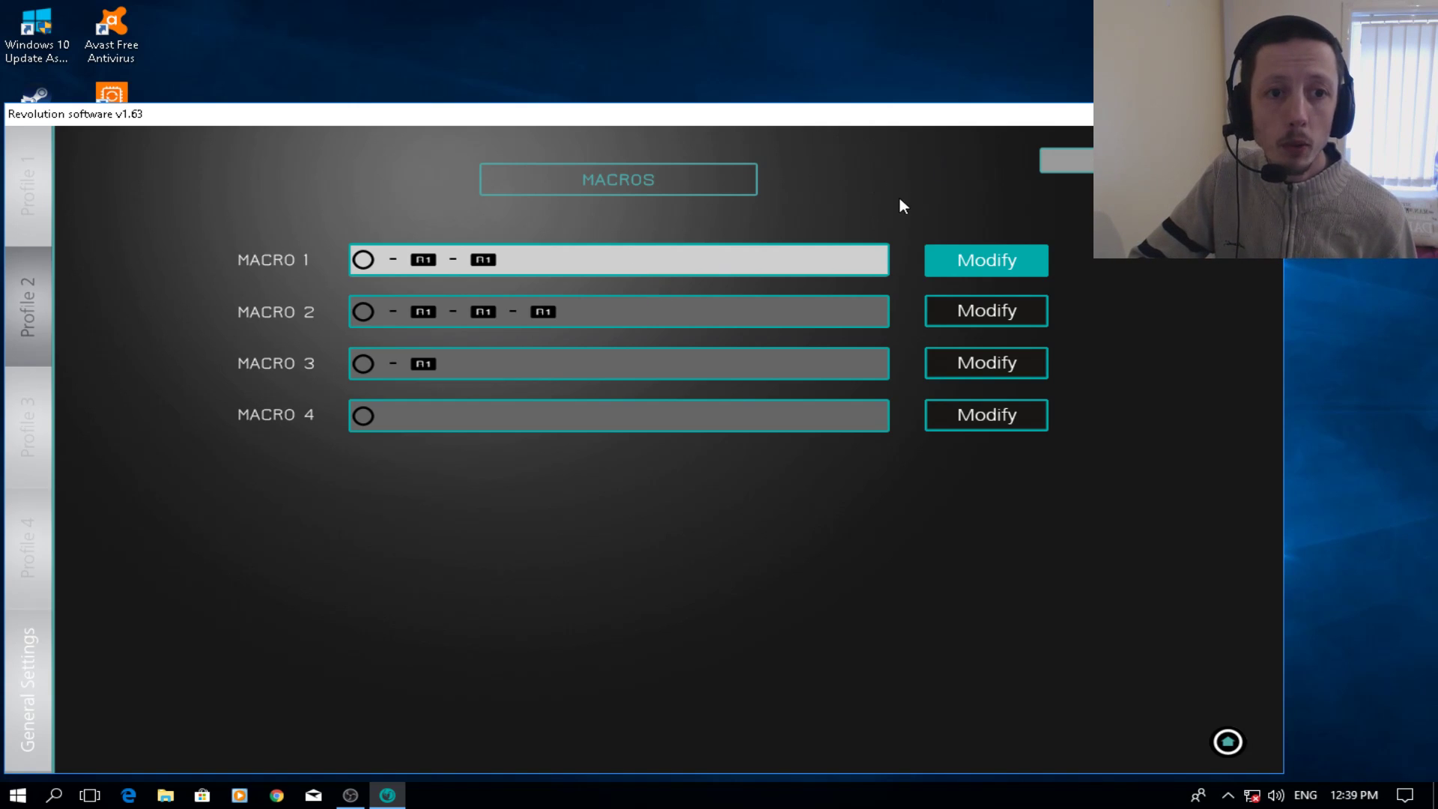
{"action": "mouse_move", "coordinate": [1228, 734]}
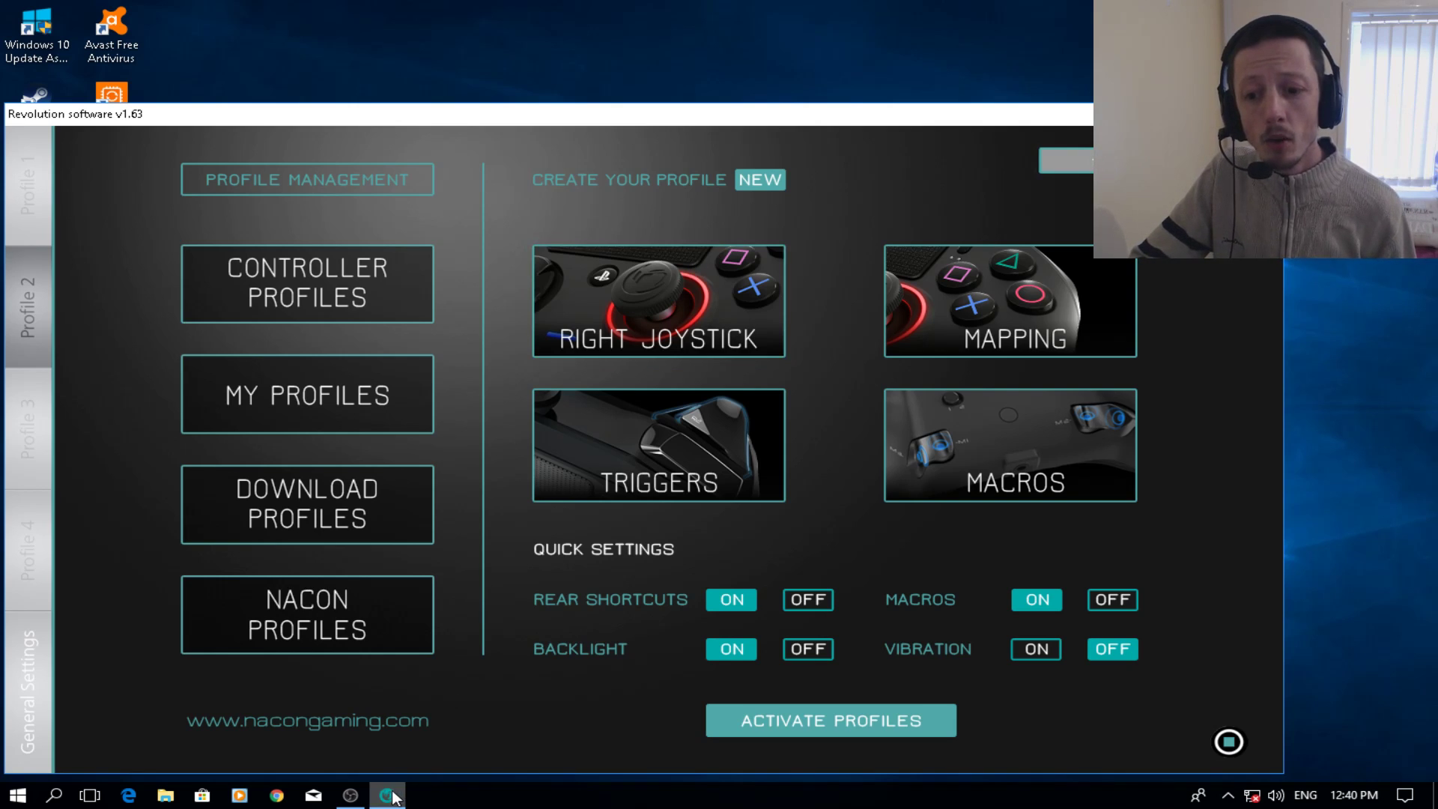
{"action": "mouse_move", "coordinate": [410, 791]}
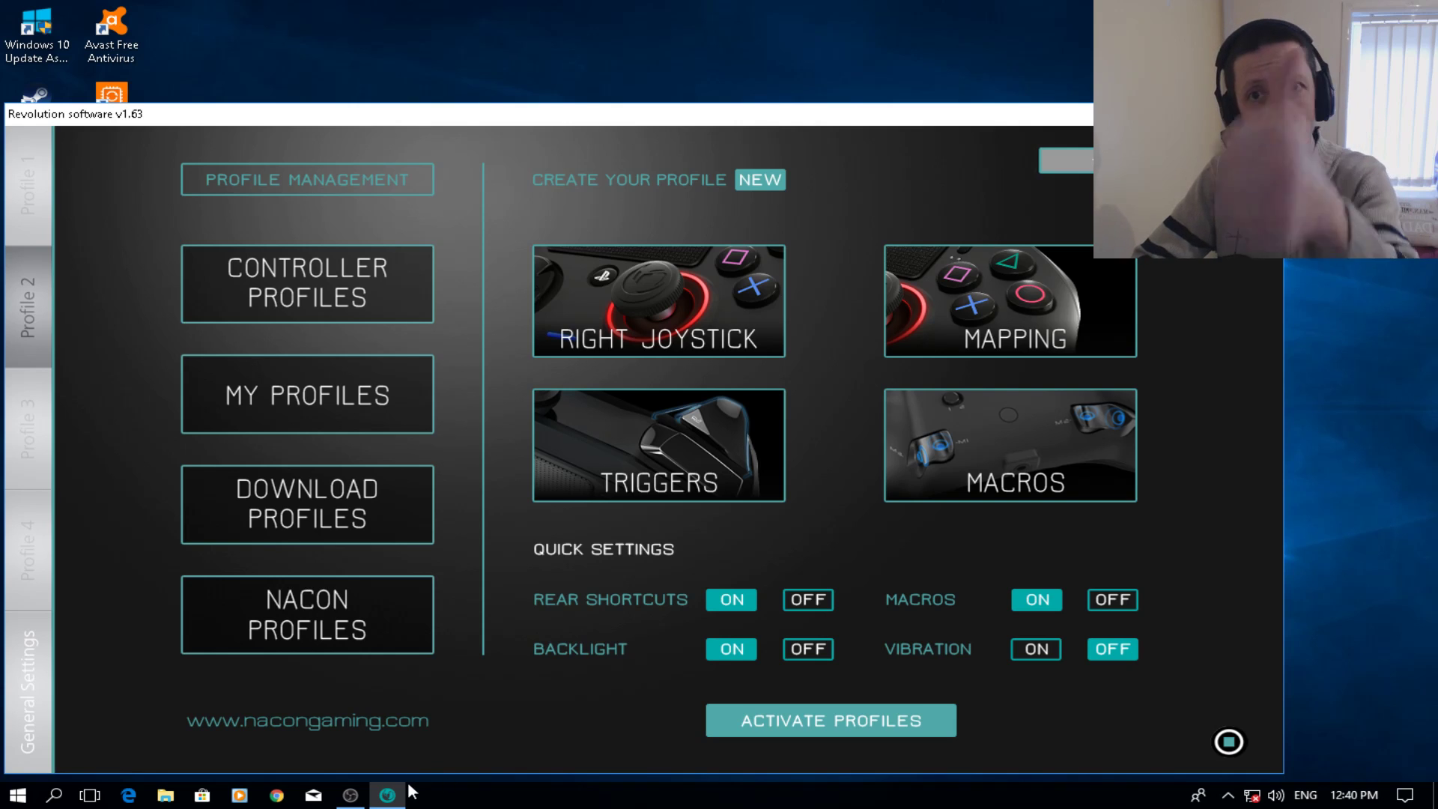